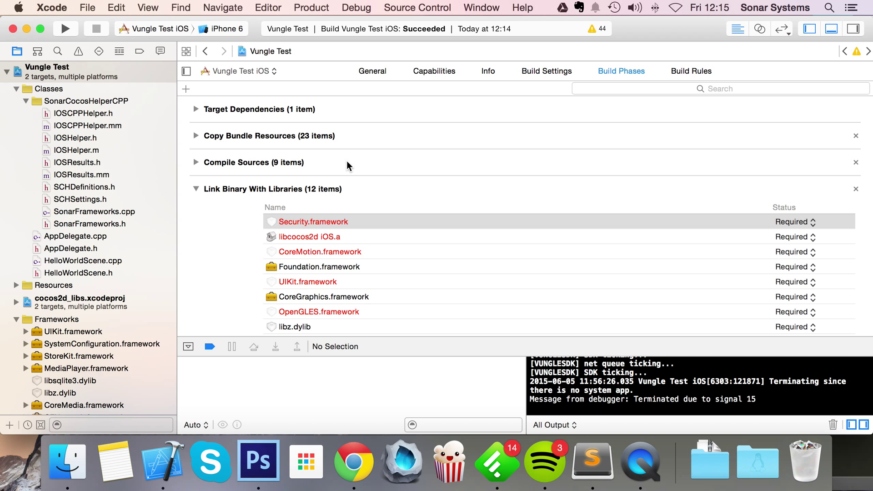
- Bring up Chrome's Vungle Dashboard and scroll down to the Live Apps table
{"action": "left_click", "coordinate": [353, 461]}
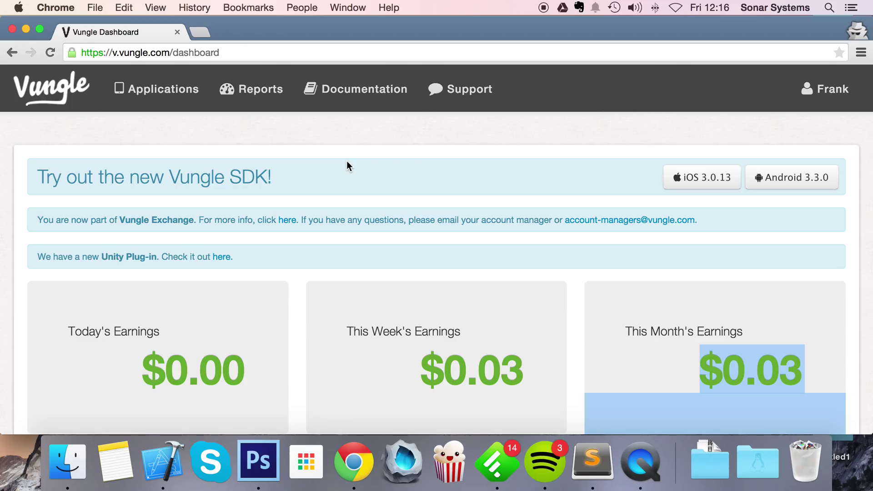
{"action": "mouse_move", "coordinate": [307, 136]}
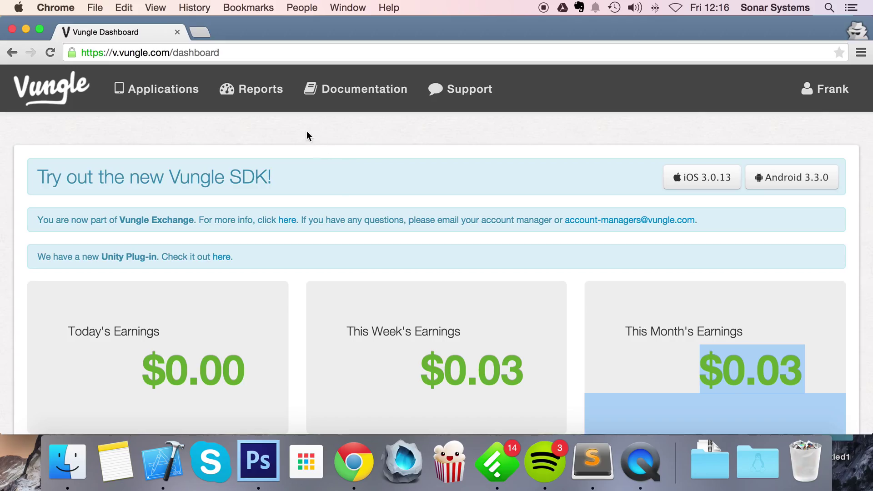
{"action": "mouse_move", "coordinate": [273, 114]}
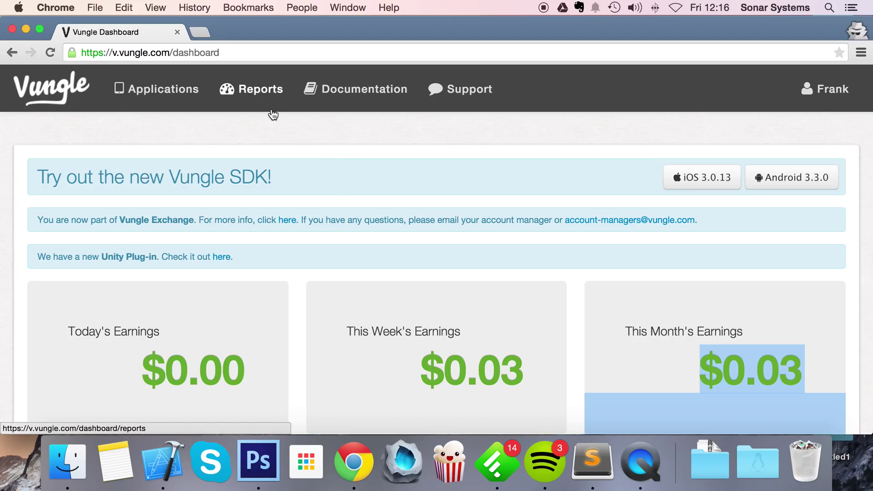
{"action": "scroll", "scroll_direction": "down", "scroll_amount": 3}
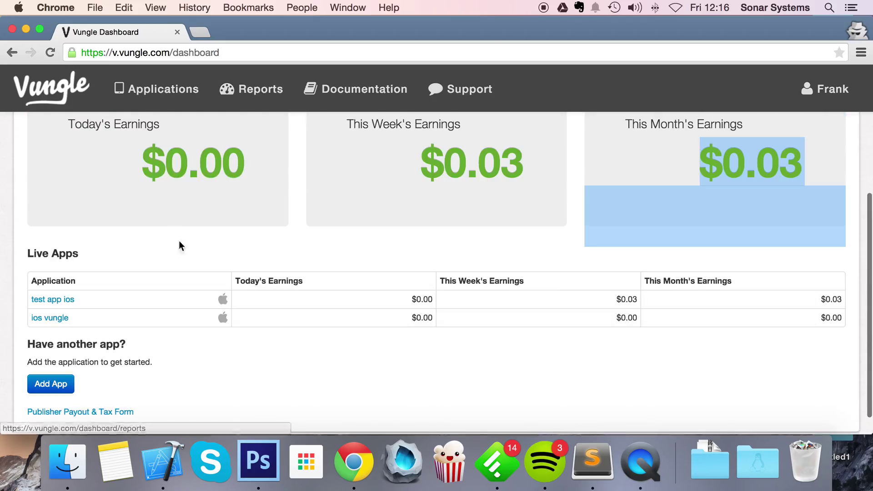
{"action": "mouse_move", "coordinate": [51, 384]}
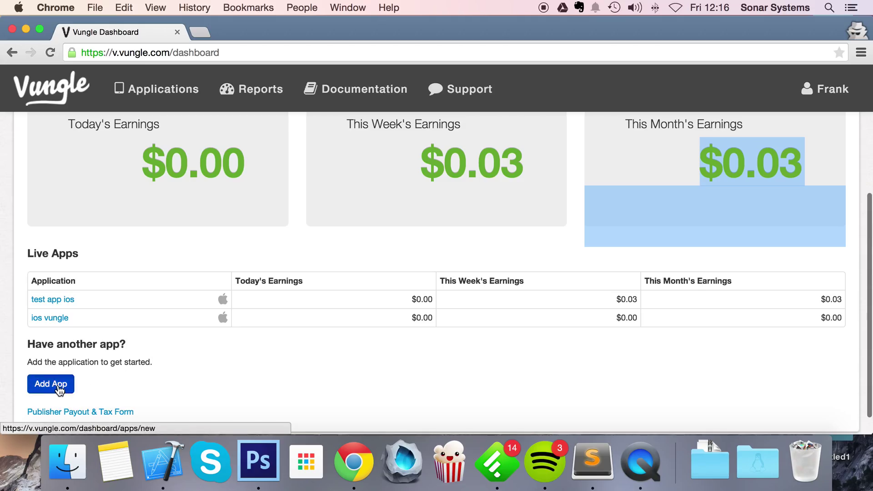
- Begin a new Apple iOS app and enter 'Vungle Ad App' as its name
{"action": "left_click", "coordinate": [50, 384]}
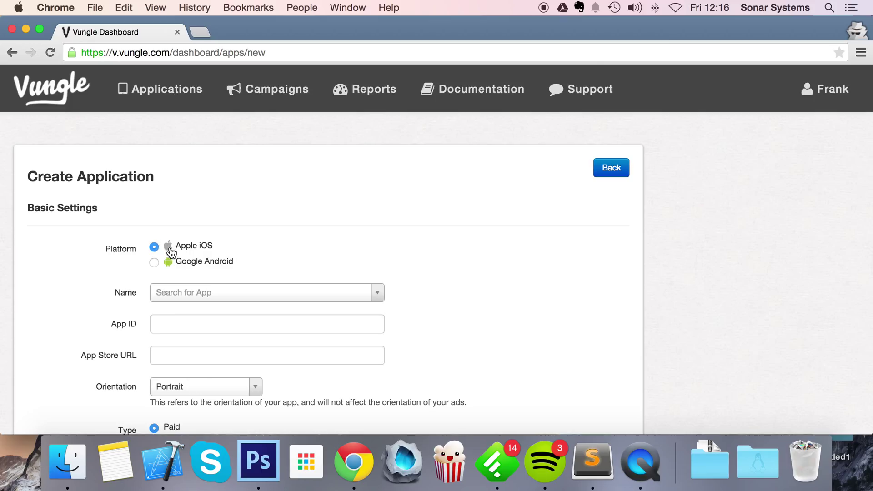
{"action": "left_click", "coordinate": [267, 292]}
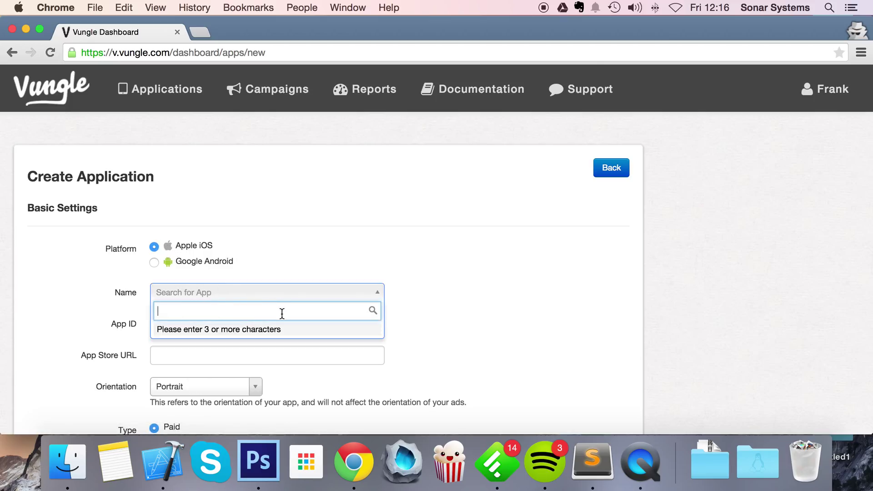
{"action": "type", "text": "C"}
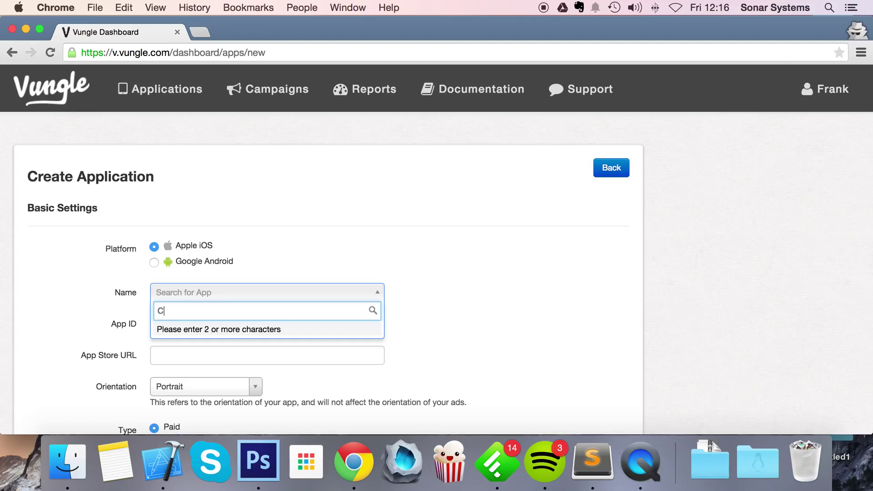
{"action": "key", "text": "backspace"}
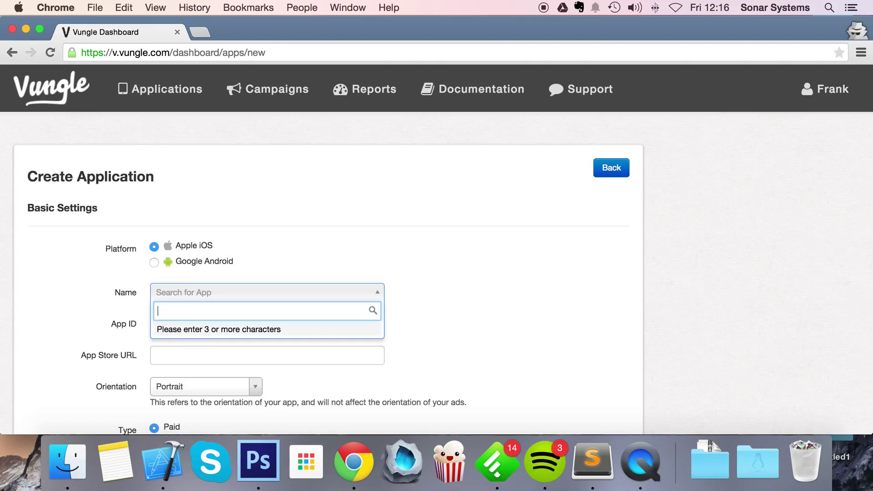
{"action": "type", "text": "Vungle"}
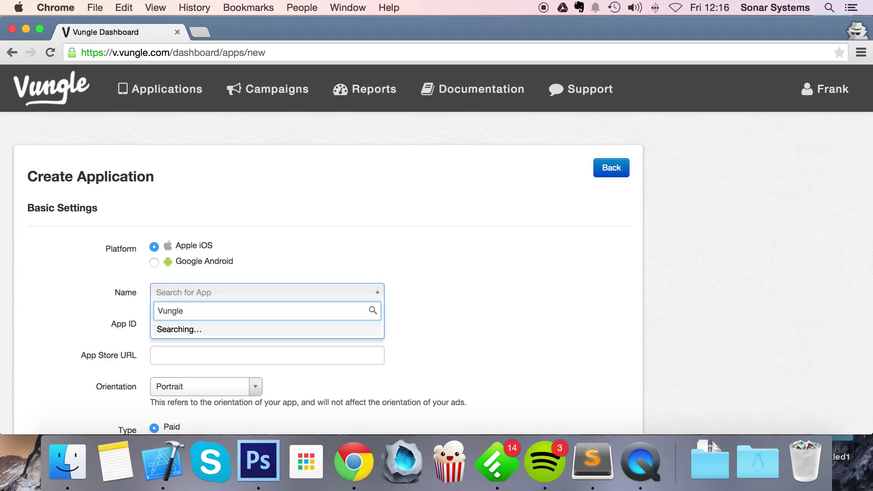
{"action": "type", "text": "Ad App"}
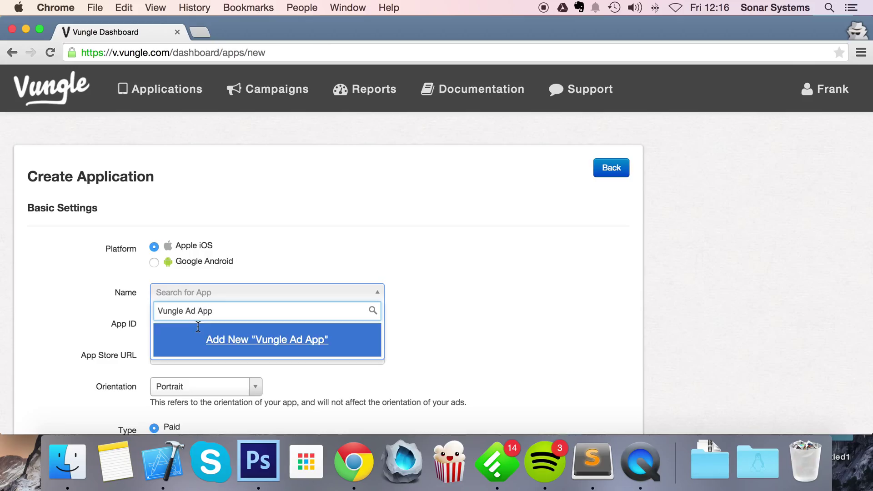
{"action": "mouse_move", "coordinate": [202, 369]}
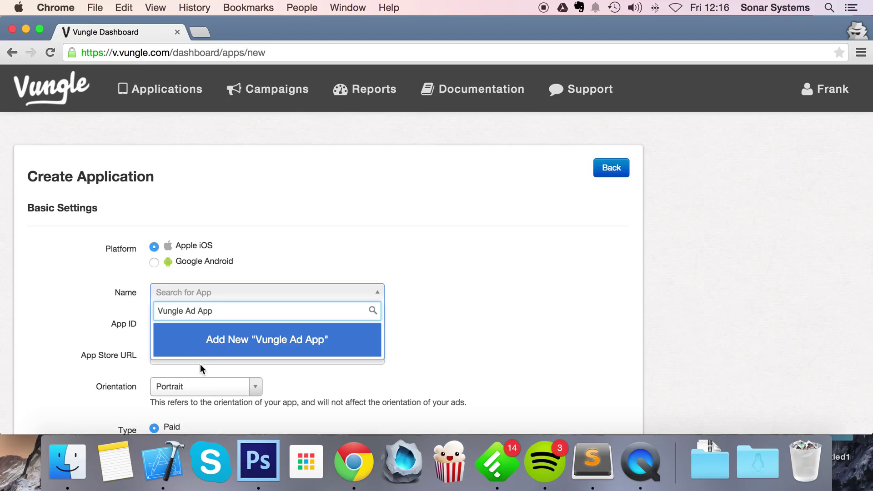
{"action": "mouse_move", "coordinate": [208, 397]}
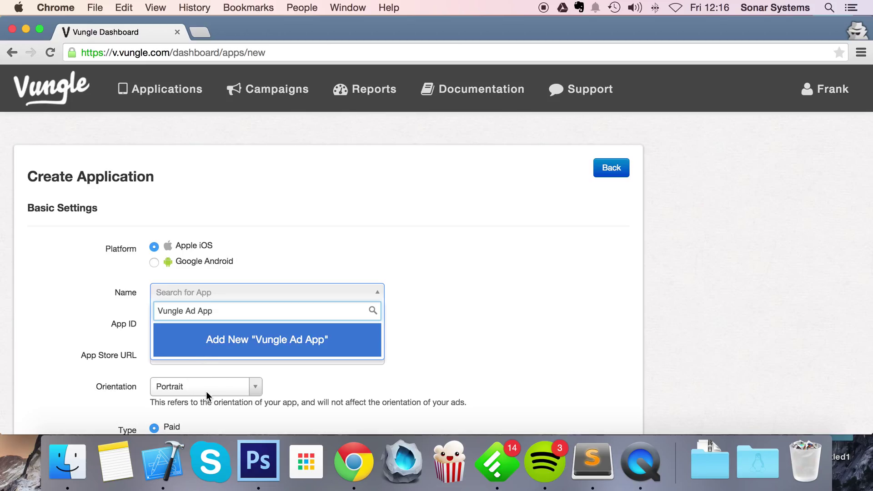
- Confirm the name Vungle Ad App, set Orientation Both and Category Games, scroll to Create
{"action": "left_click", "coordinate": [267, 340]}
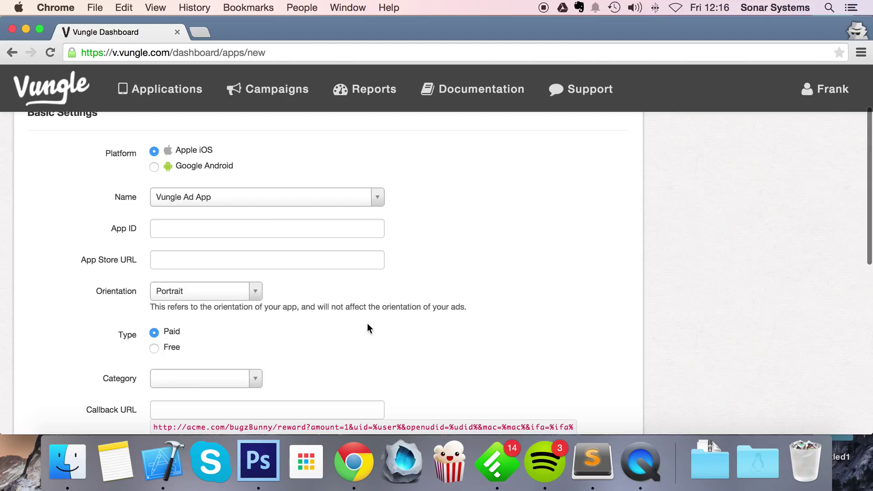
{"action": "left_click", "coordinate": [267, 229]}
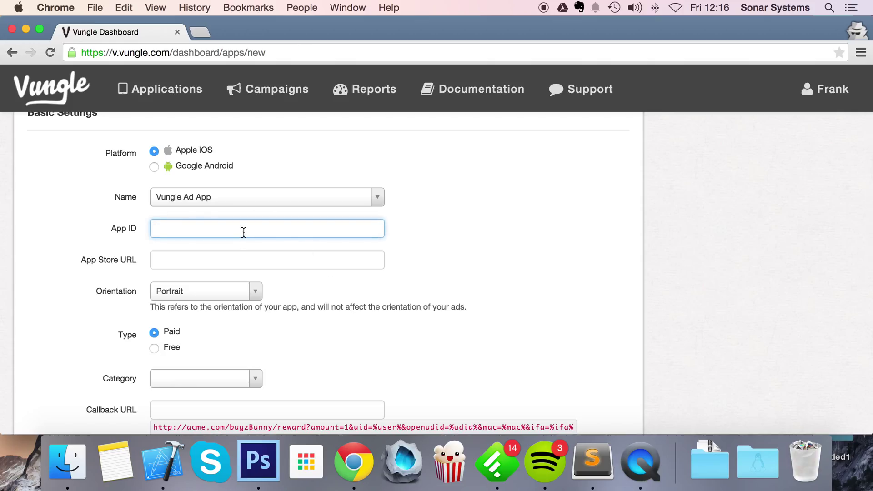
{"action": "mouse_move", "coordinate": [238, 306]}
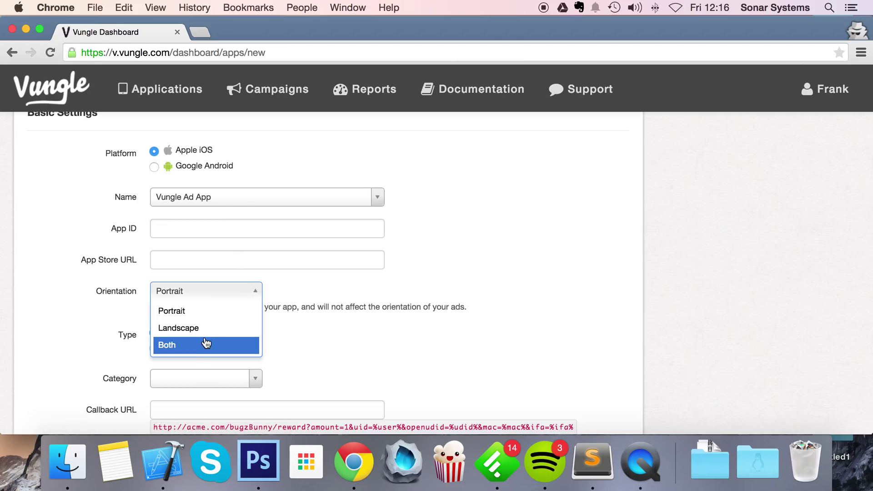
{"action": "left_click", "coordinate": [166, 345]}
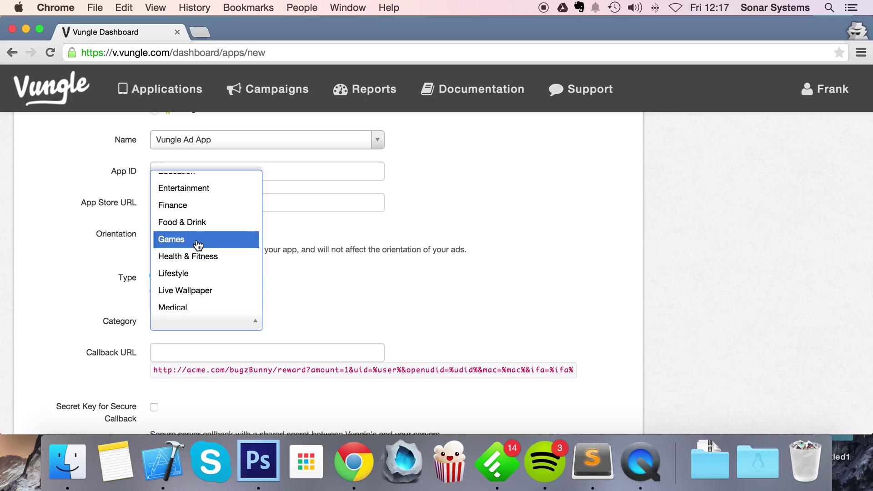
{"action": "left_click", "coordinate": [171, 239]}
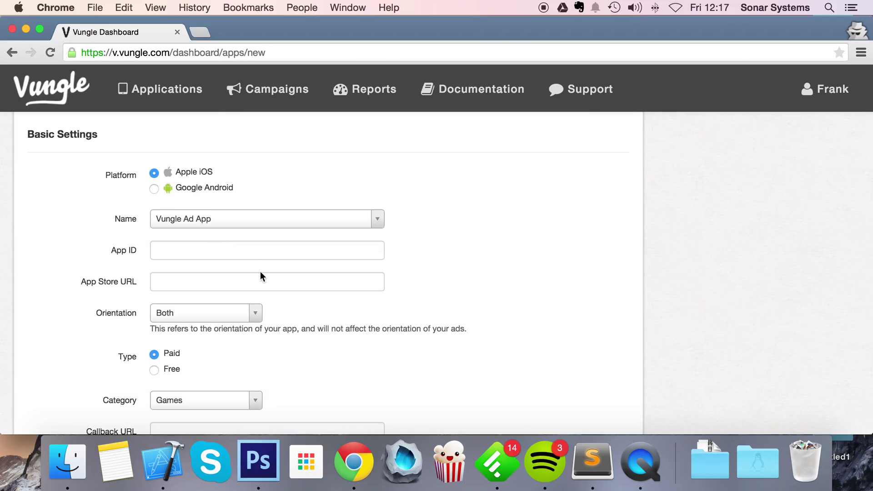
{"action": "mouse_move", "coordinate": [137, 399]}
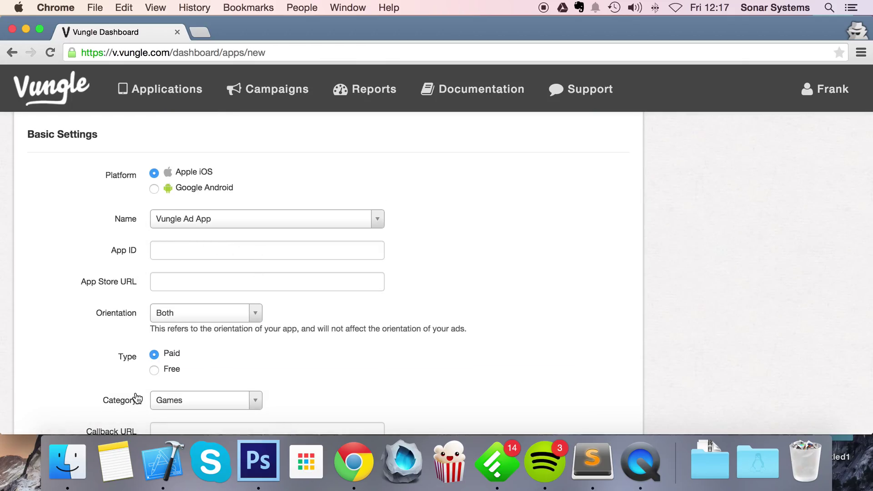
{"action": "scroll", "scroll_direction": "down", "scroll_amount": 3}
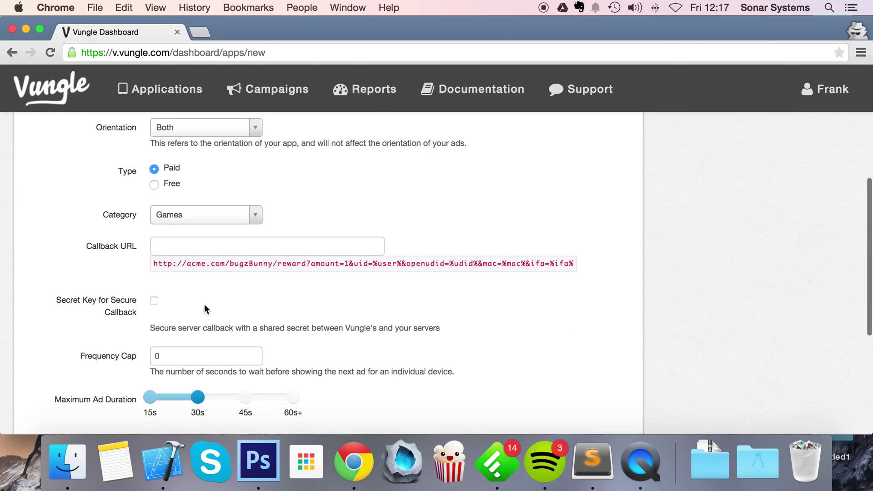
{"action": "scroll", "scroll_direction": "down", "scroll_amount": 3}
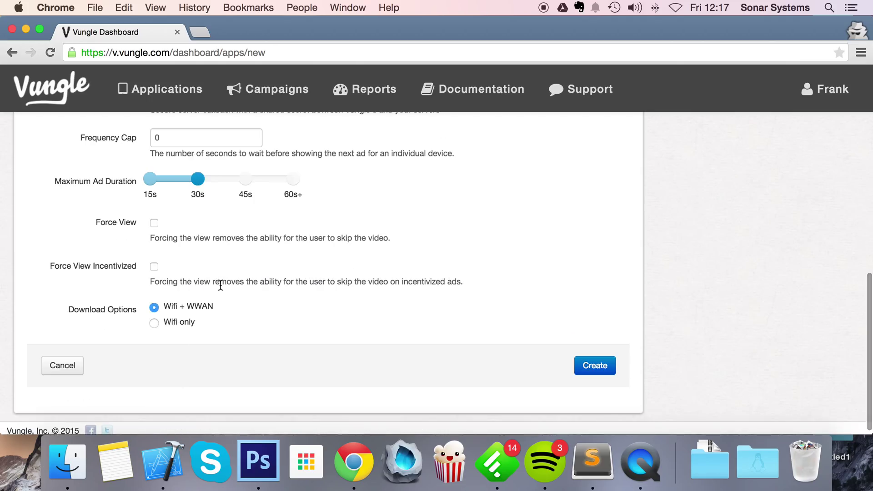
{"action": "mouse_move", "coordinate": [224, 300]}
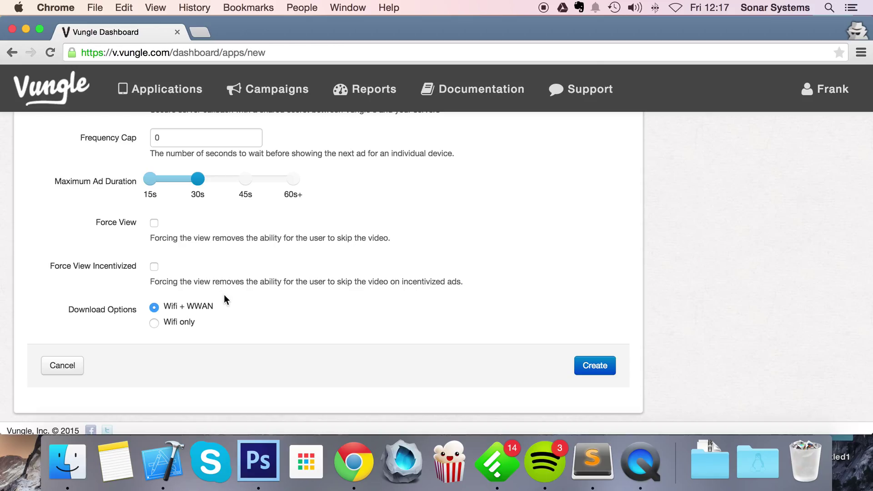
{"action": "mouse_move", "coordinate": [449, 119]}
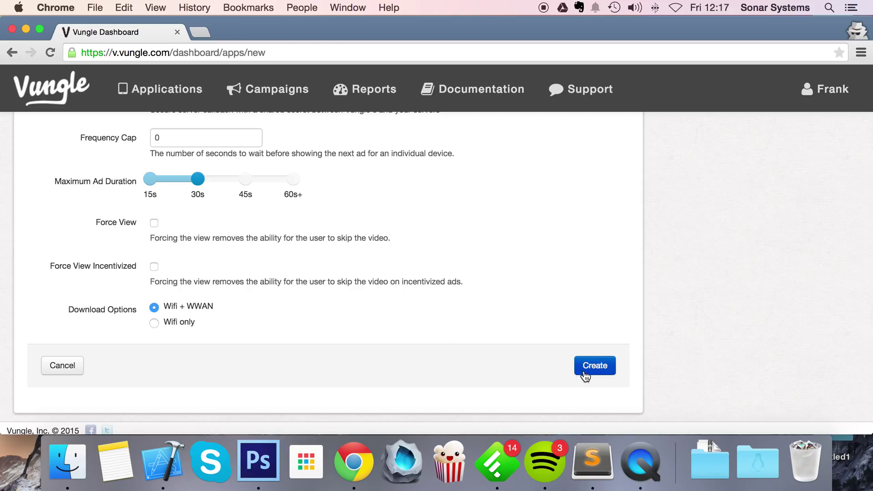
- Create the Vungle Ad App and switch its status to Active for live ads
{"action": "left_click", "coordinate": [594, 365]}
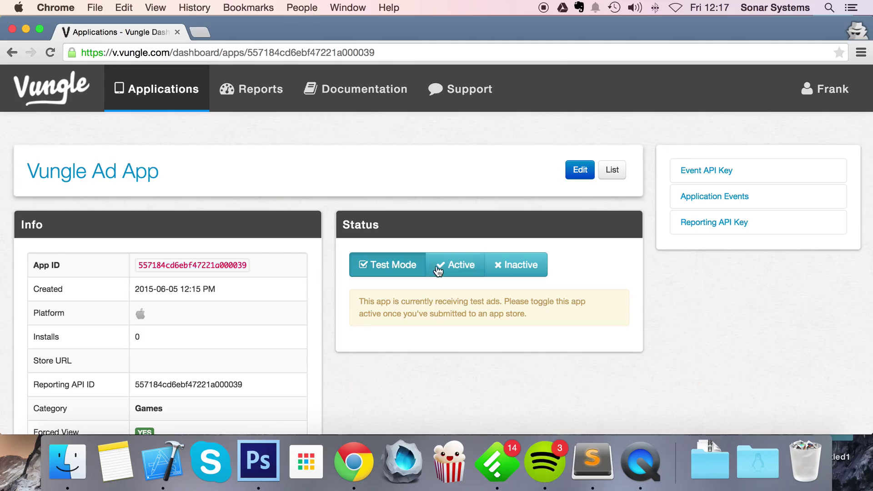
{"action": "mouse_move", "coordinate": [441, 223]}
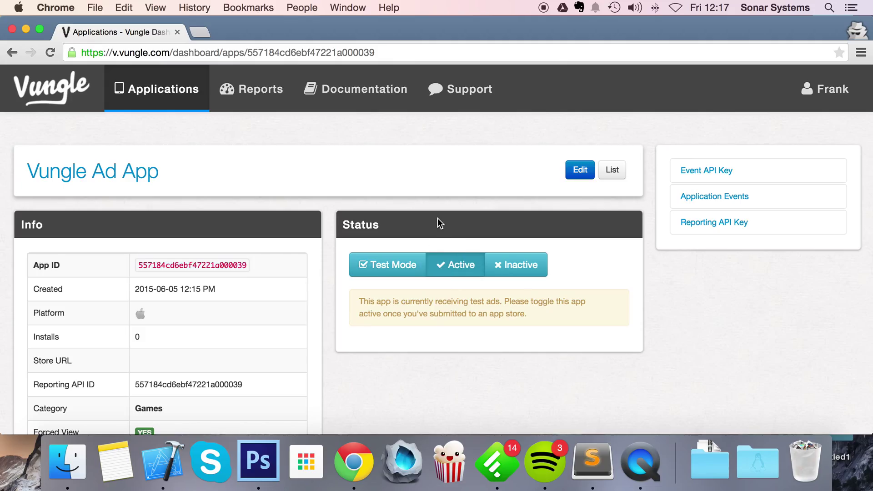
{"action": "left_click", "coordinate": [455, 265]}
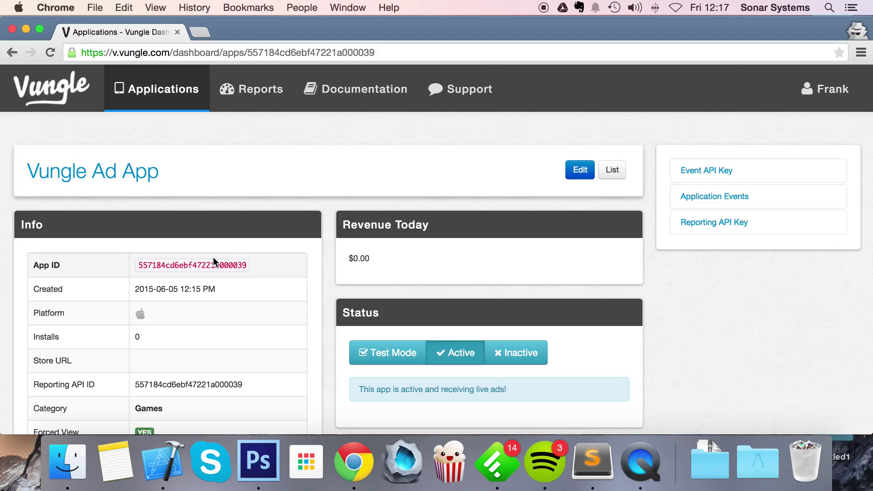
{"action": "mouse_move", "coordinate": [210, 264]}
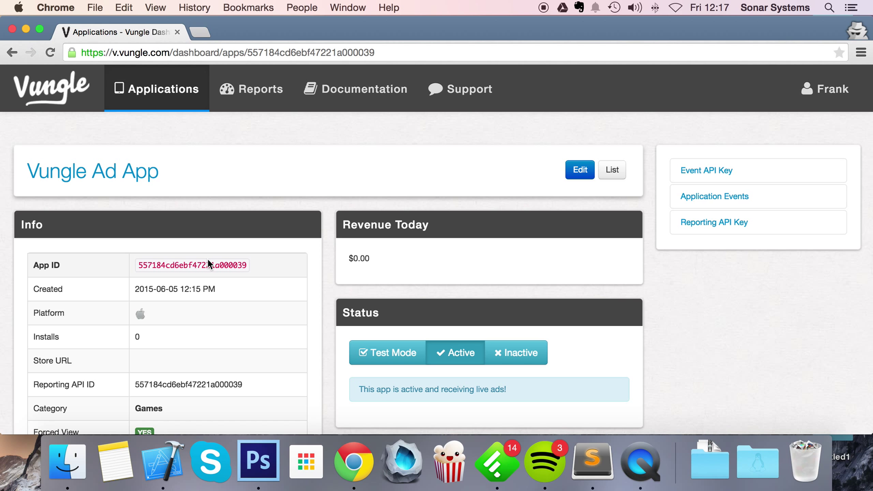
- Copy the Vungle Ad App's App ID from the dashboard and return to Xcode
{"action": "left_click", "coordinate": [162, 461]}
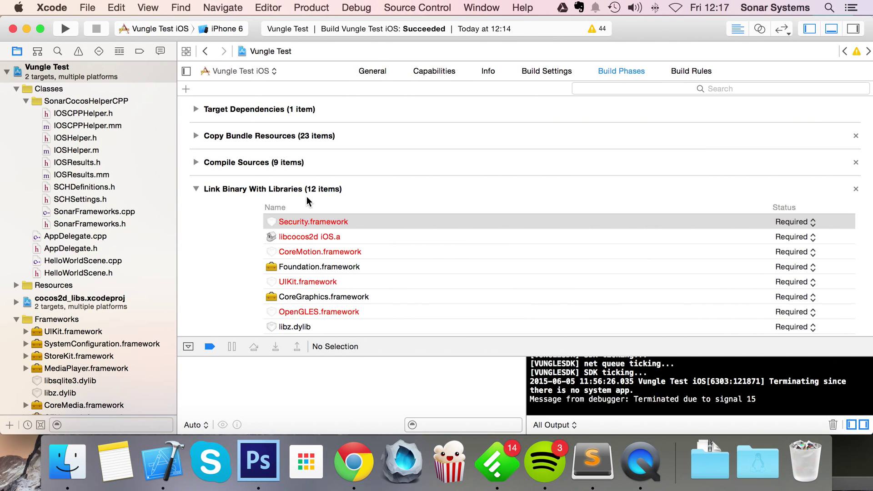
{"action": "left_click", "coordinate": [353, 461]}
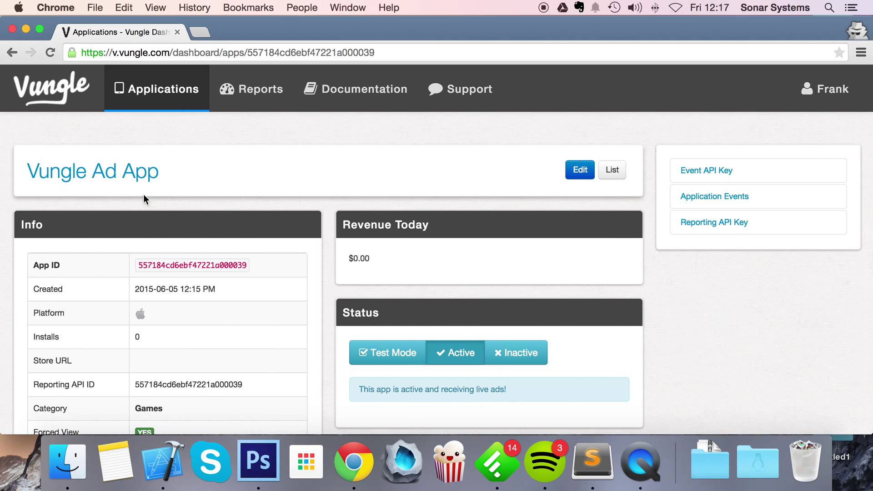
{"action": "double_click", "coordinate": [192, 265]}
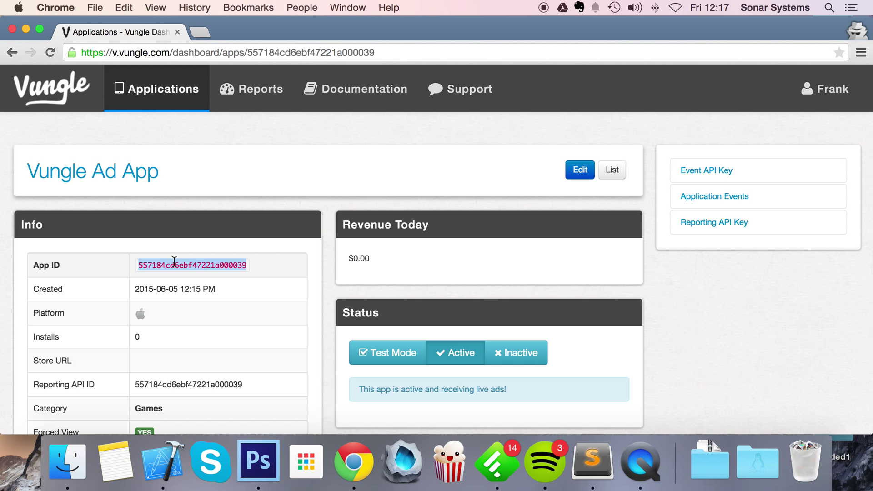
{"action": "left_click", "coordinate": [162, 460]}
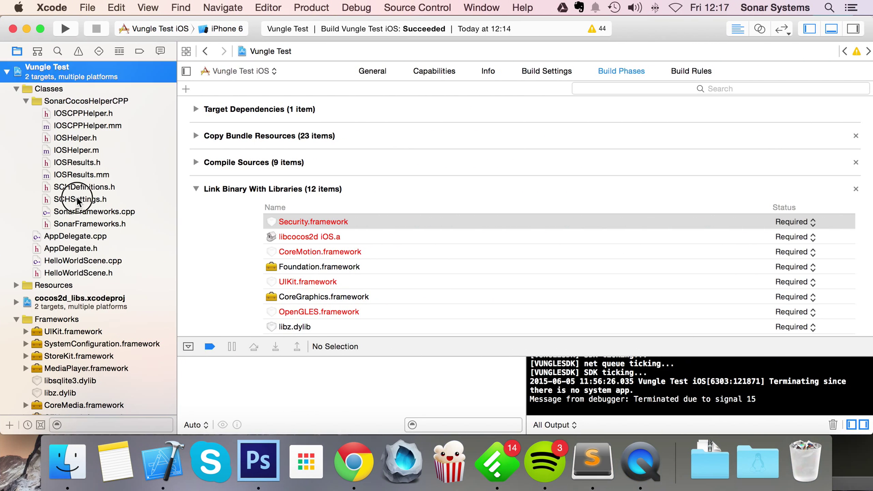
{"action": "left_click", "coordinate": [80, 200]}
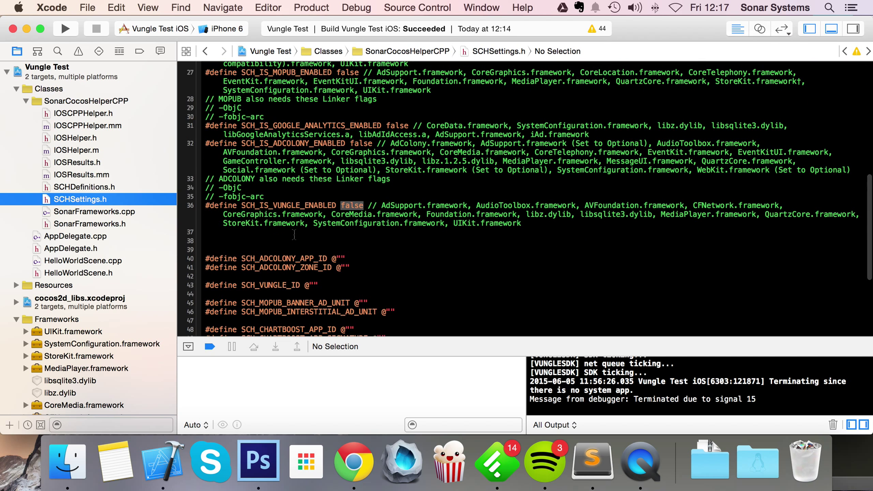
{"action": "type", "text": "tru"}
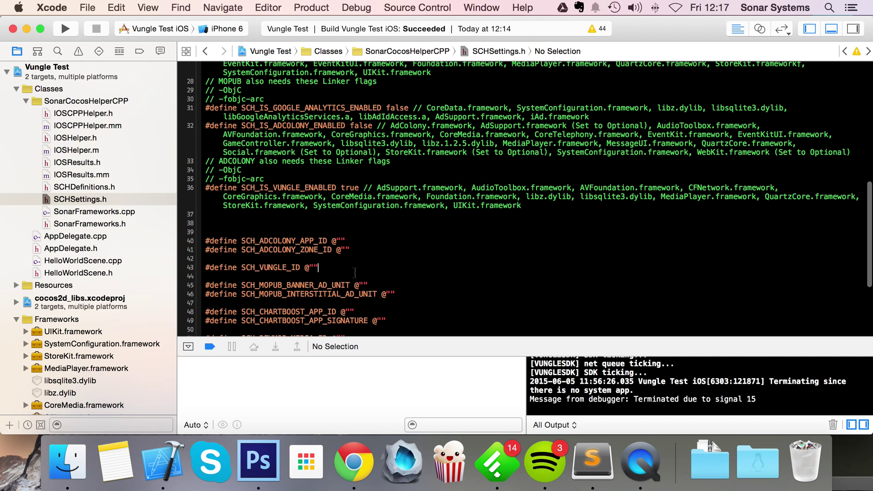
{"action": "type", "text": "557184cd6bf47221a000039"}
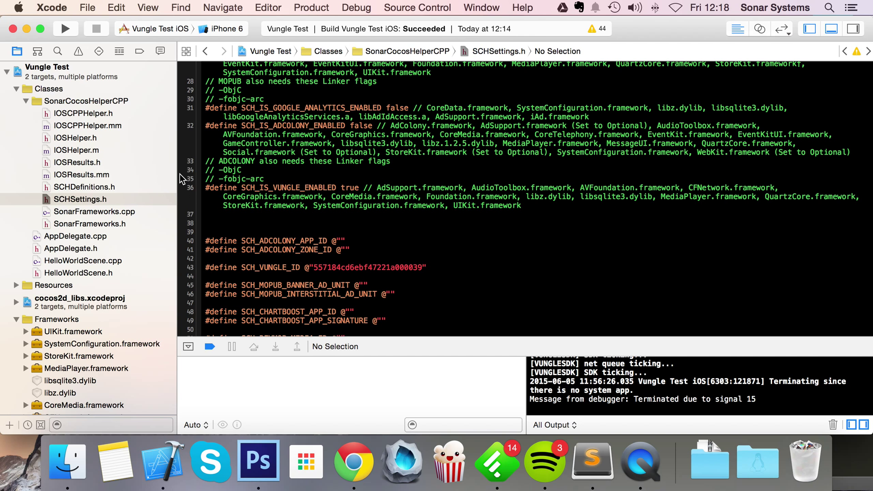
{"action": "mouse_move", "coordinate": [520, 215]}
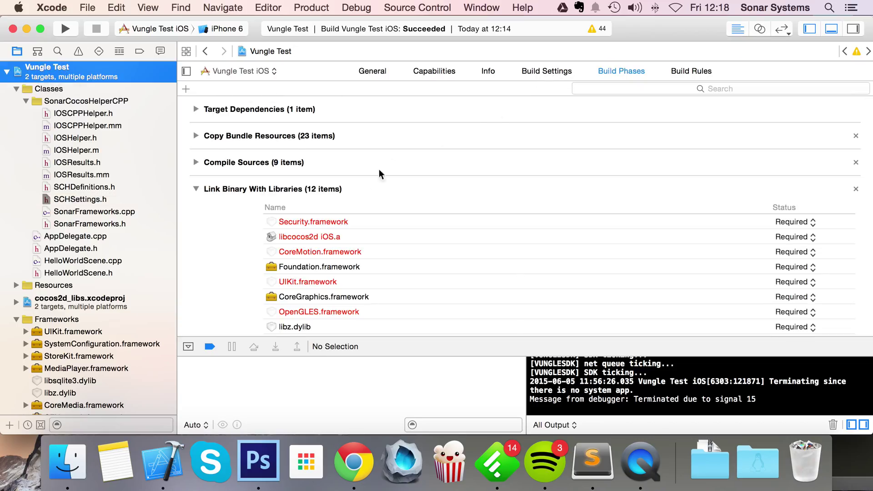
- Link AdSupport, CFNetwork and CoreMedia frameworks to the iOS target via Link Binary With Libraries
{"action": "scroll", "scroll_direction": "down", "scroll_amount": 3}
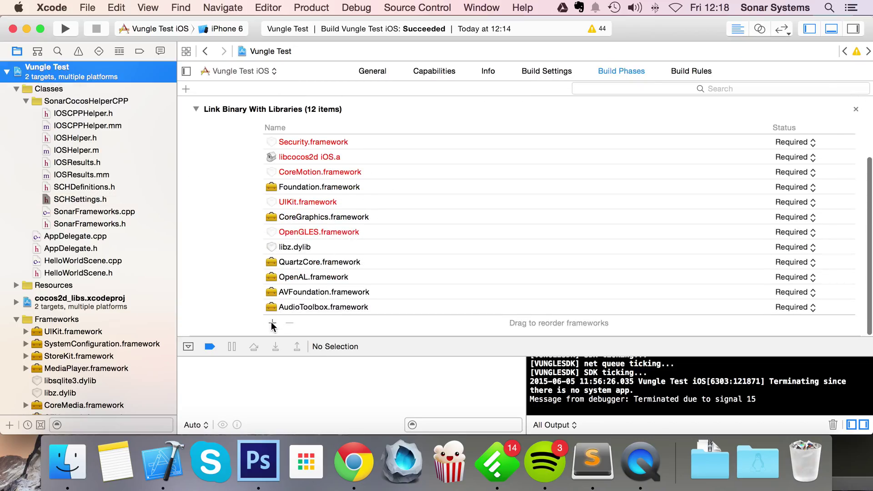
{"action": "left_click", "coordinate": [272, 323]}
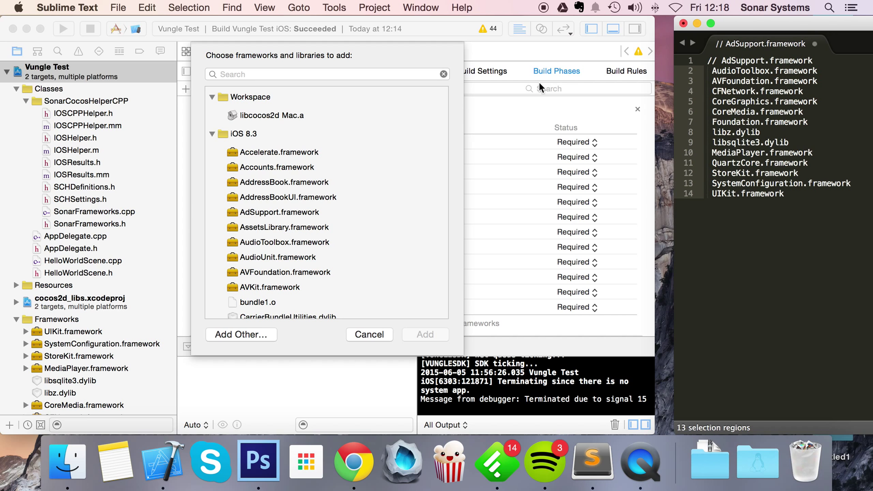
{"action": "left_click", "coordinate": [328, 74]}
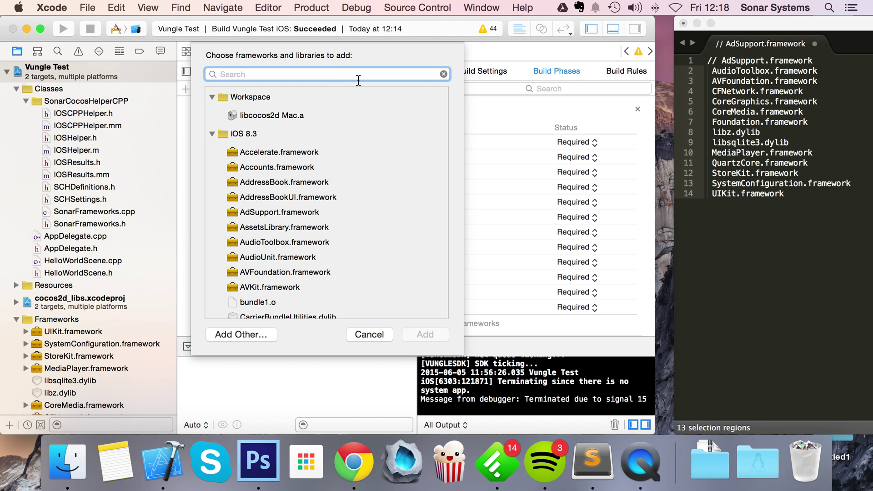
{"action": "mouse_move", "coordinate": [276, 137]}
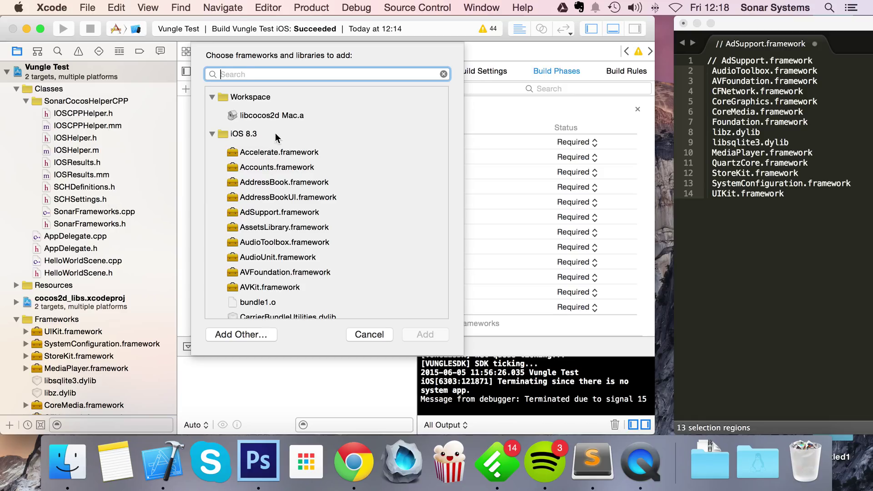
{"action": "type", "text": "adsupp"}
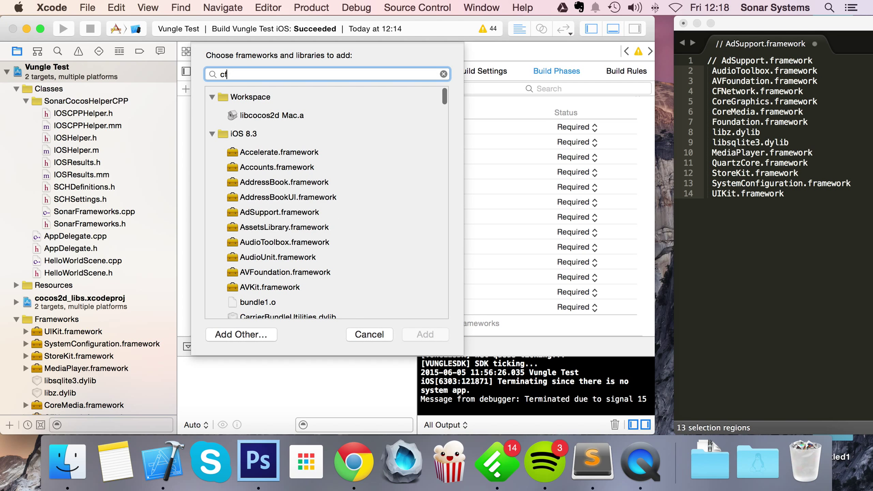
{"action": "type", "text": "n"}
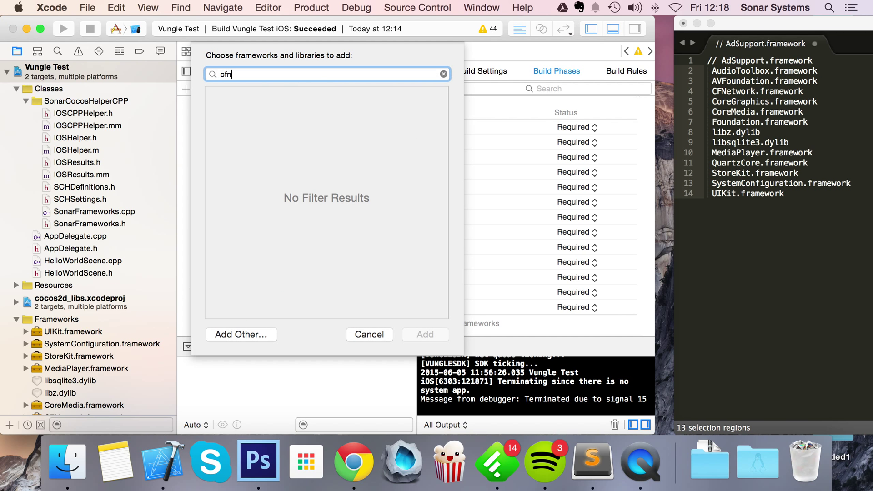
{"action": "left_click", "coordinate": [368, 335]}
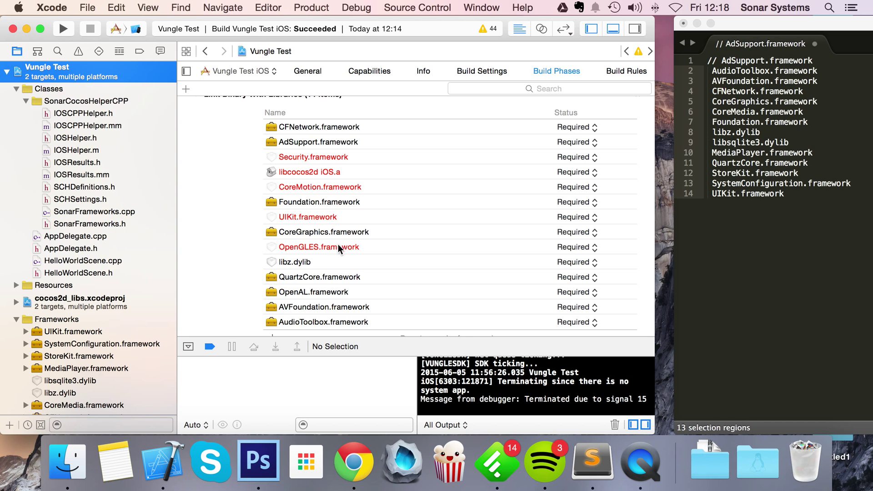
{"action": "mouse_move", "coordinate": [318, 285]}
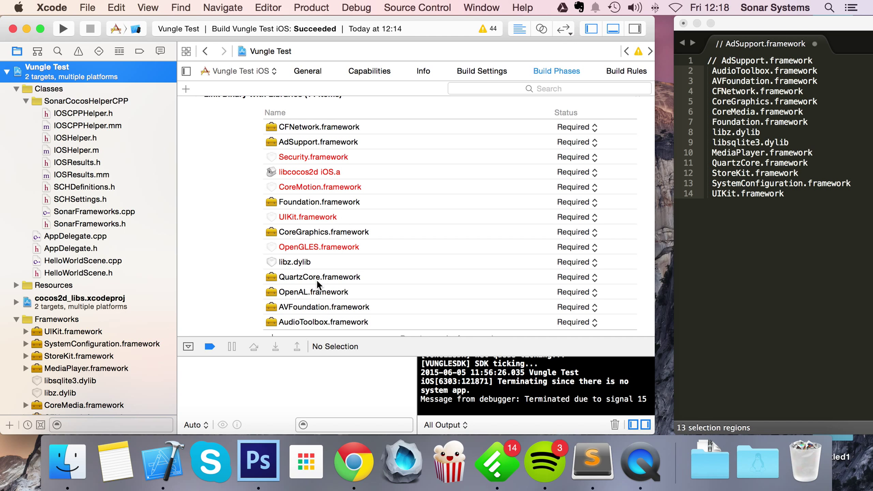
{"action": "left_click", "coordinate": [185, 88]}
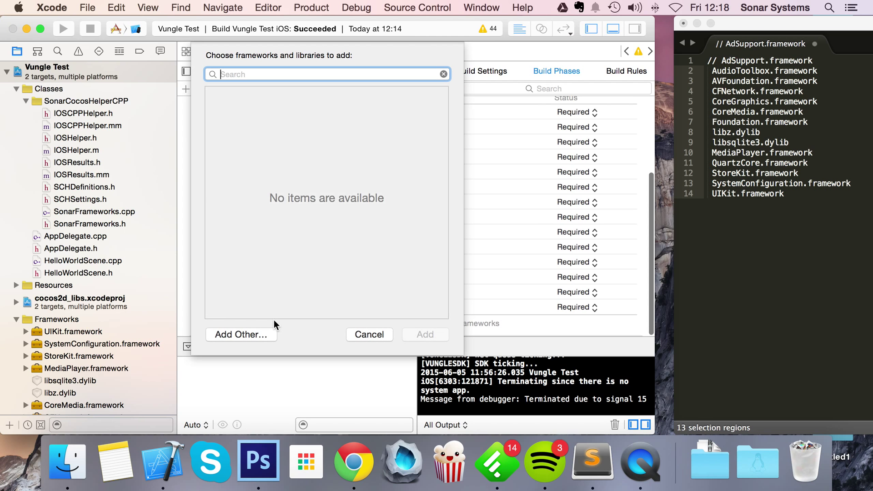
{"action": "type", "text": "coremed"}
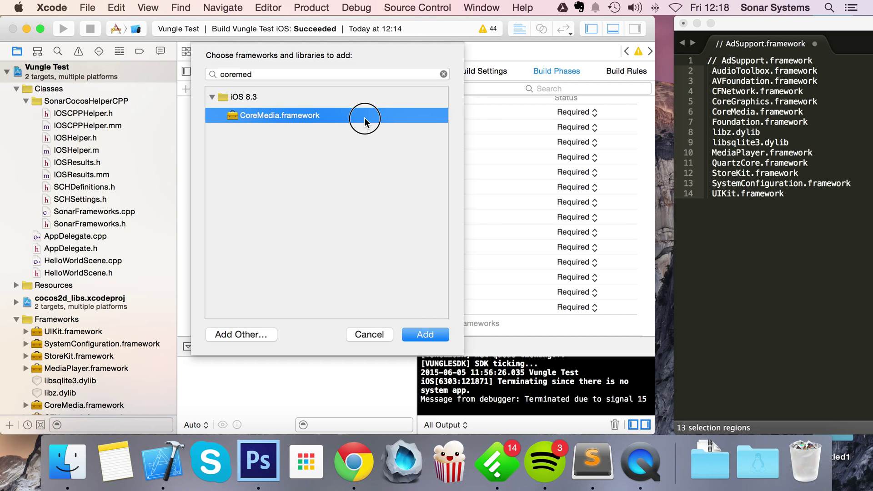
{"action": "left_click", "coordinate": [425, 335]}
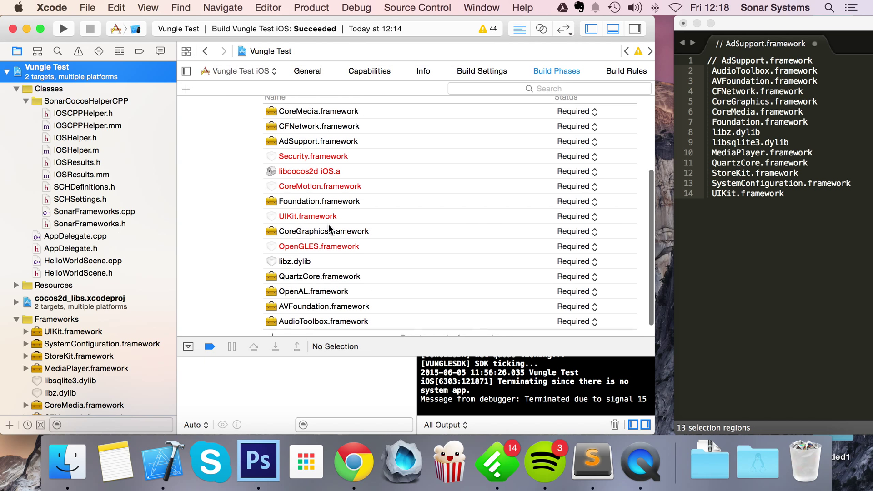
- Link libz.dylib and MediaPlayer.framework plus a further library to the target
{"action": "left_click", "coordinate": [185, 88]}
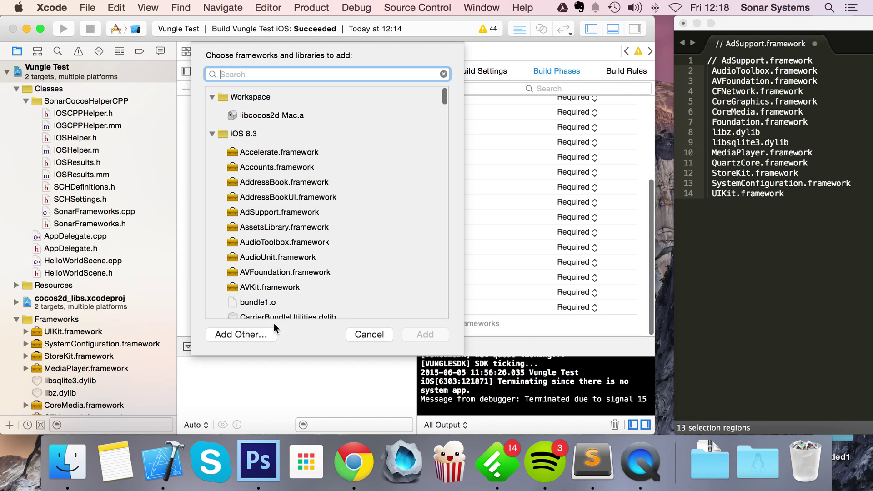
{"action": "type", "text": "libz"}
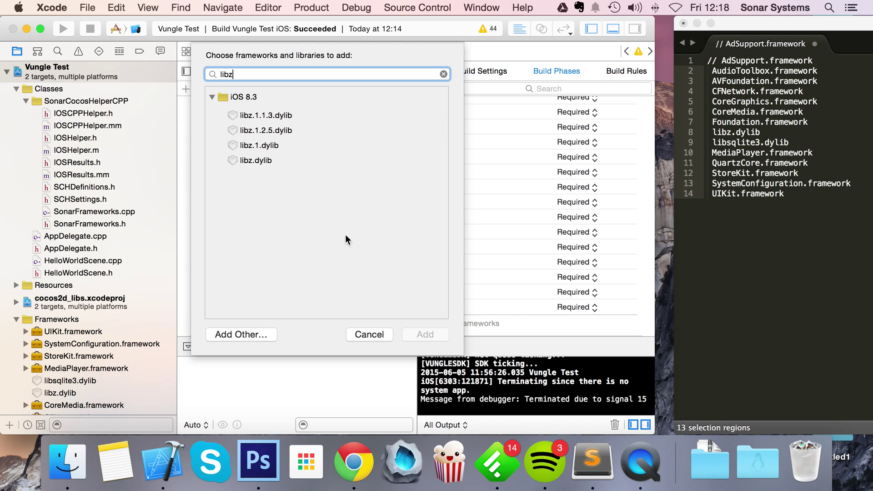
{"action": "left_click", "coordinate": [368, 334]}
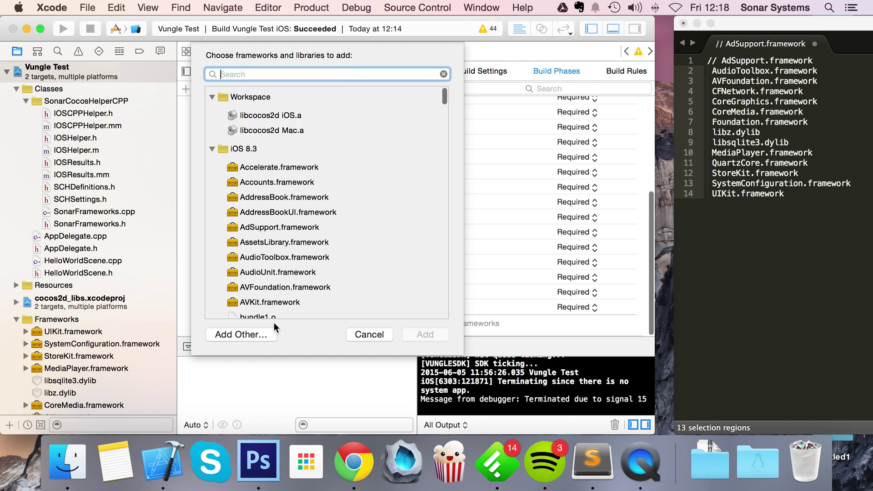
{"action": "type", "text": "mediapl"}
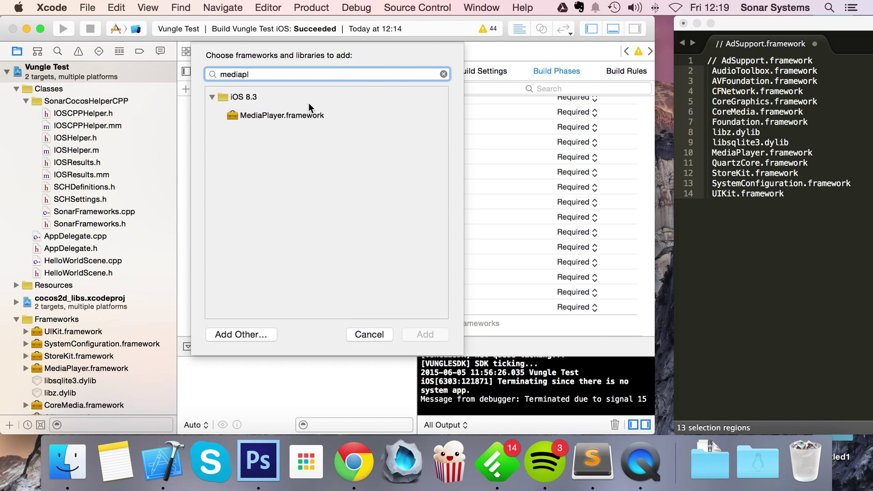
{"action": "left_click", "coordinate": [370, 334]}
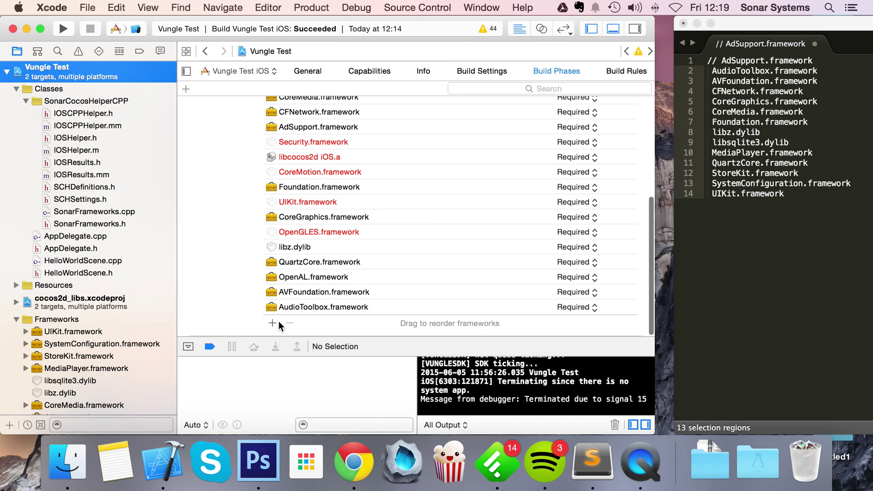
{"action": "left_click", "coordinate": [272, 323]}
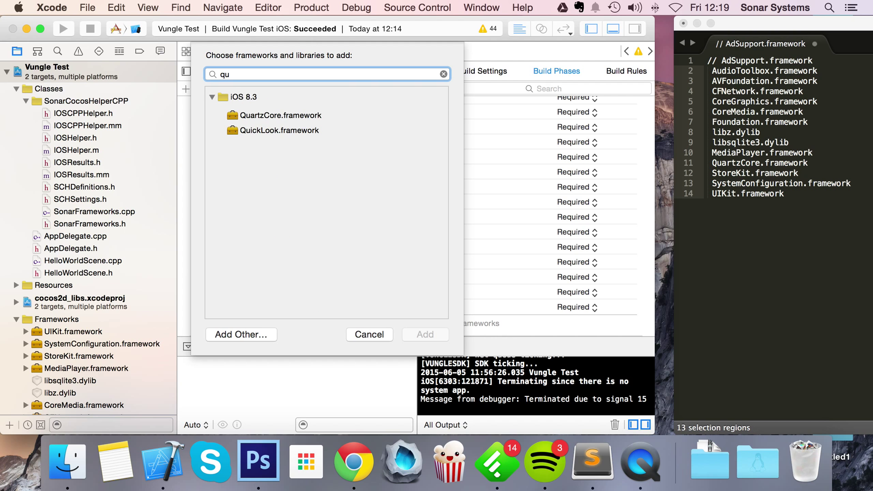
{"action": "left_click", "coordinate": [368, 335]}
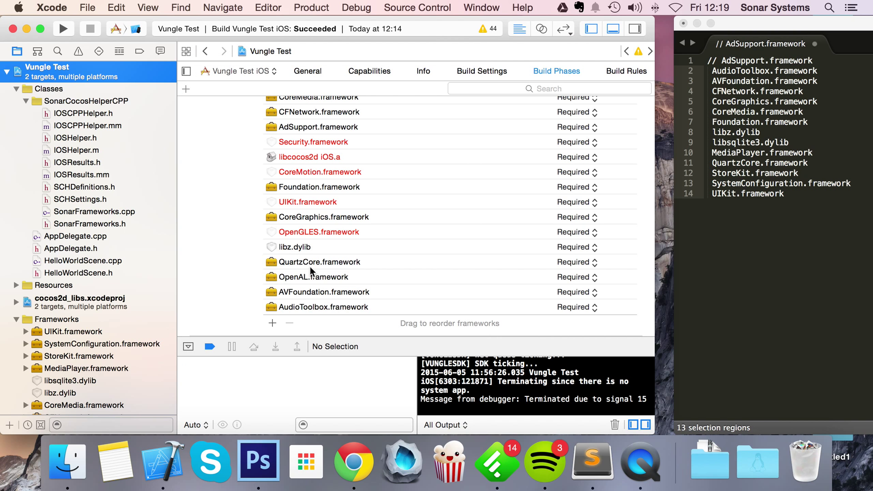
{"action": "mouse_move", "coordinate": [273, 324]}
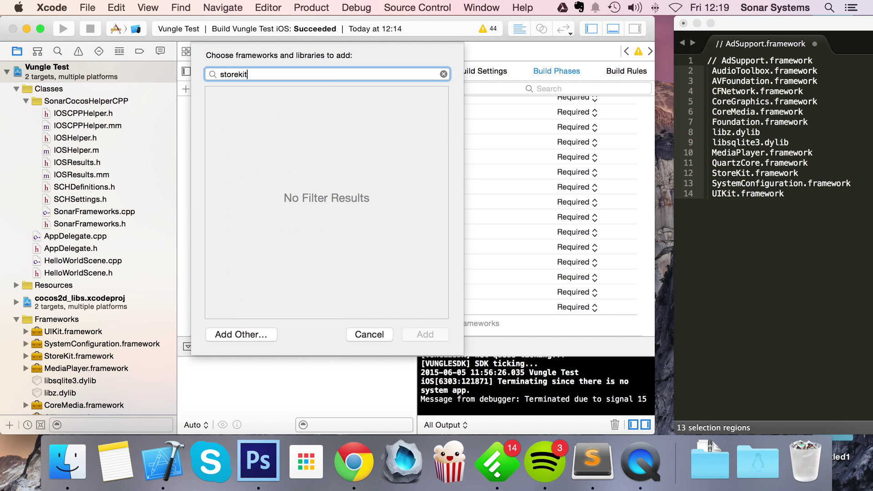
- Link SystemConfiguration.framework and UIKit.framework to the target
{"action": "left_click", "coordinate": [369, 335]}
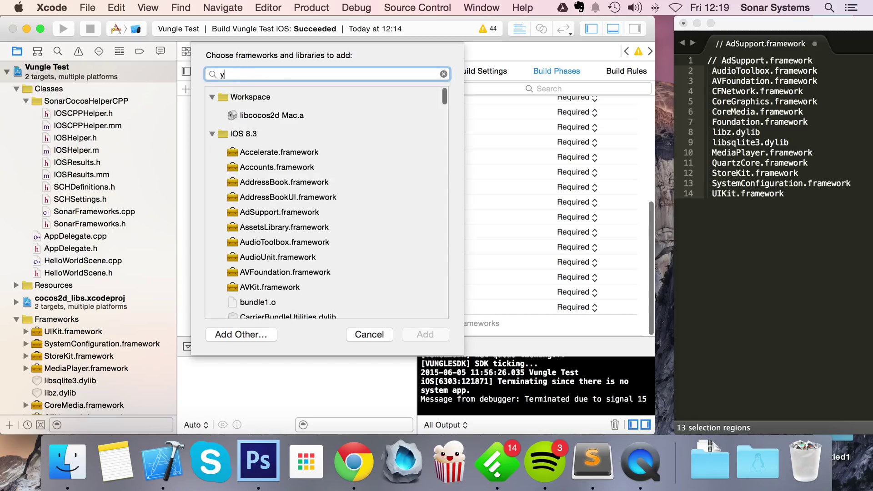
{"action": "type", "text": "systemconf"}
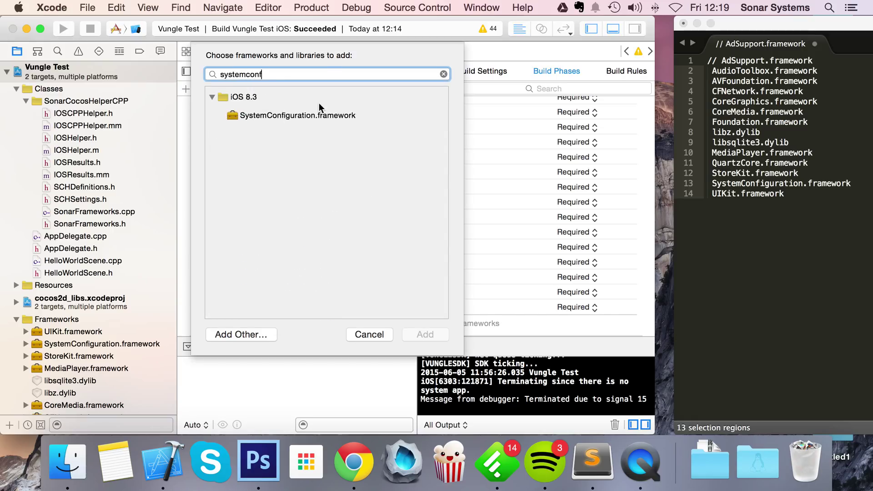
{"action": "left_click", "coordinate": [368, 335]}
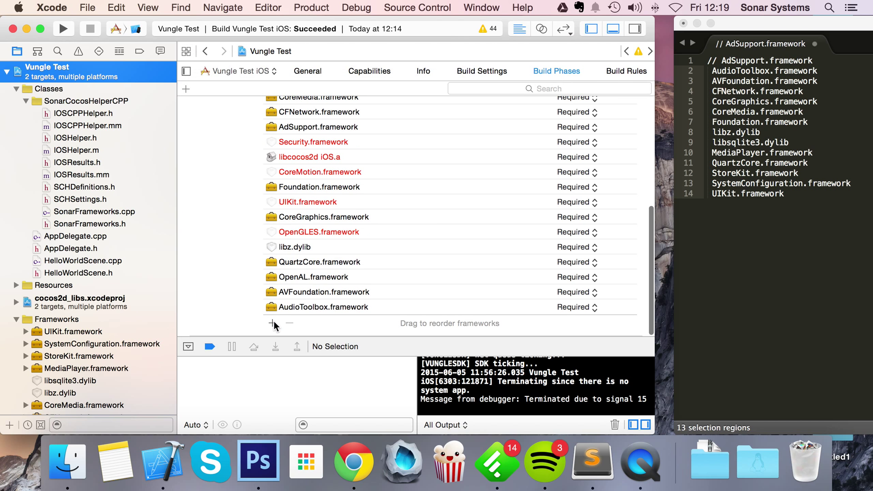
{"action": "left_click", "coordinate": [264, 323]}
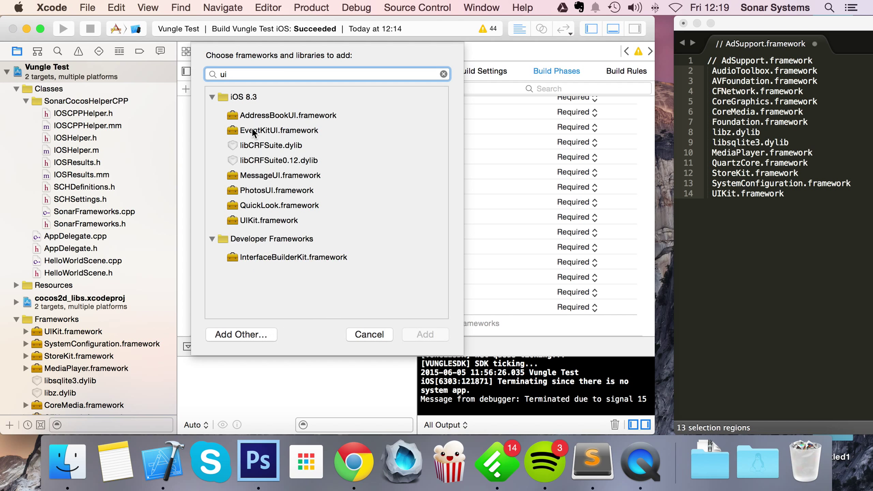
{"action": "left_click", "coordinate": [369, 334]}
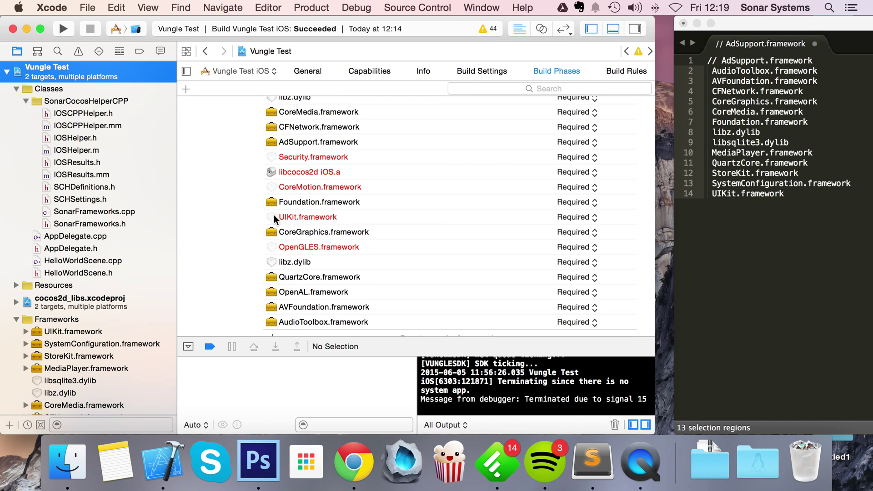
{"action": "mouse_move", "coordinate": [91, 433]}
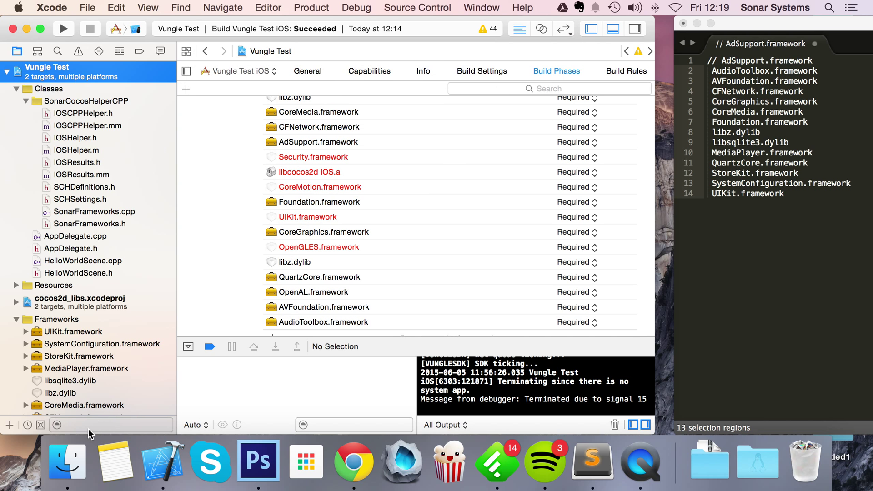
- In Finder open External Cocos Helper iOS Frameworks and the unzipped VungleSDK.embeddedframework folder
{"action": "left_click", "coordinate": [66, 461]}
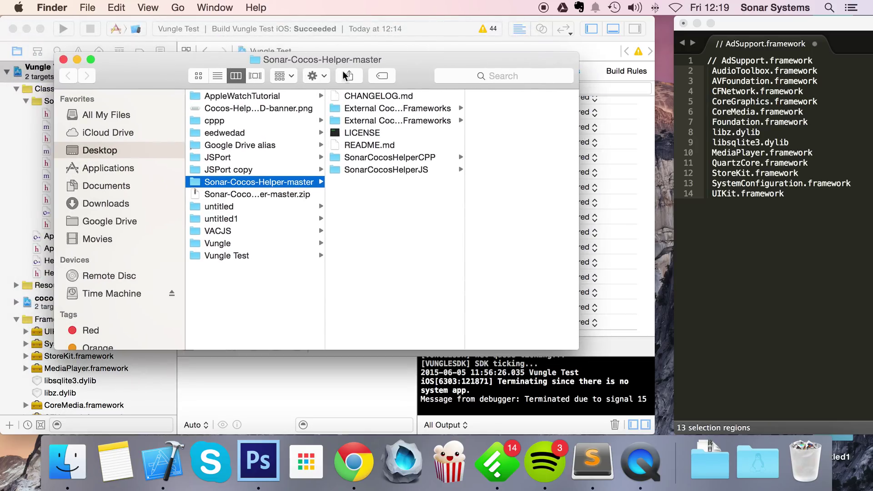
{"action": "scroll", "scroll_direction": "up", "scroll_amount": 3}
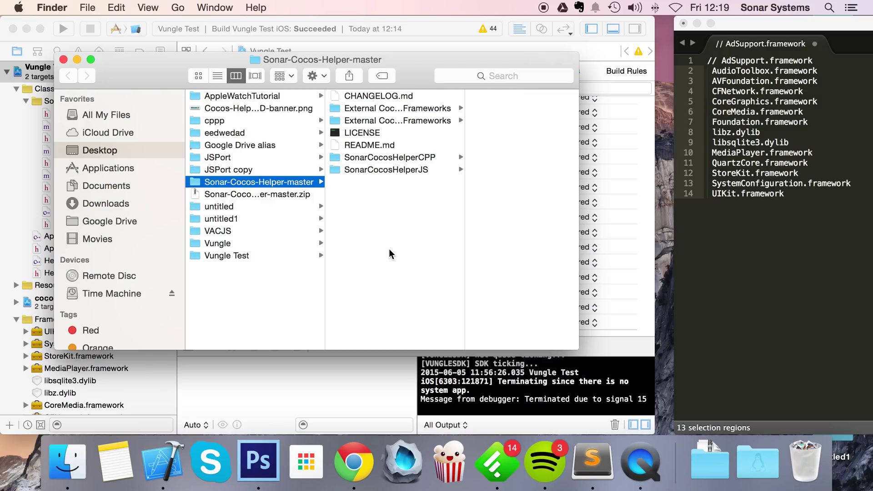
{"action": "left_click", "coordinate": [367, 120]}
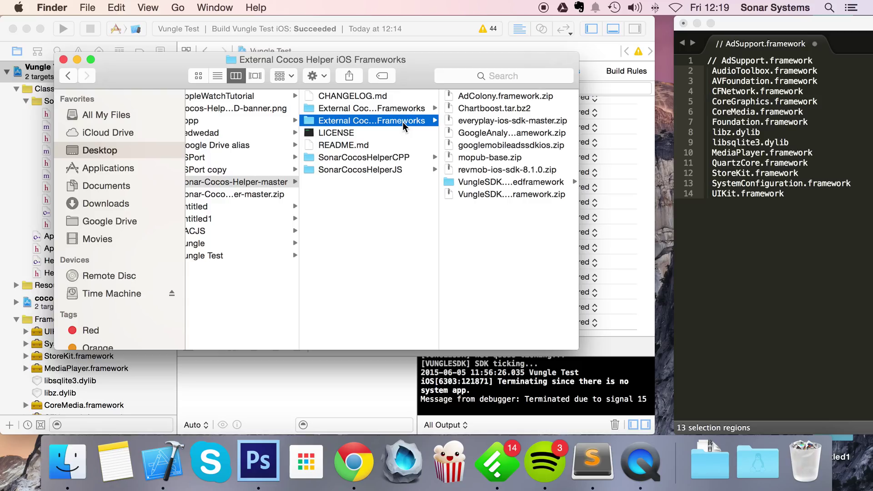
{"action": "mouse_move", "coordinate": [483, 198]}
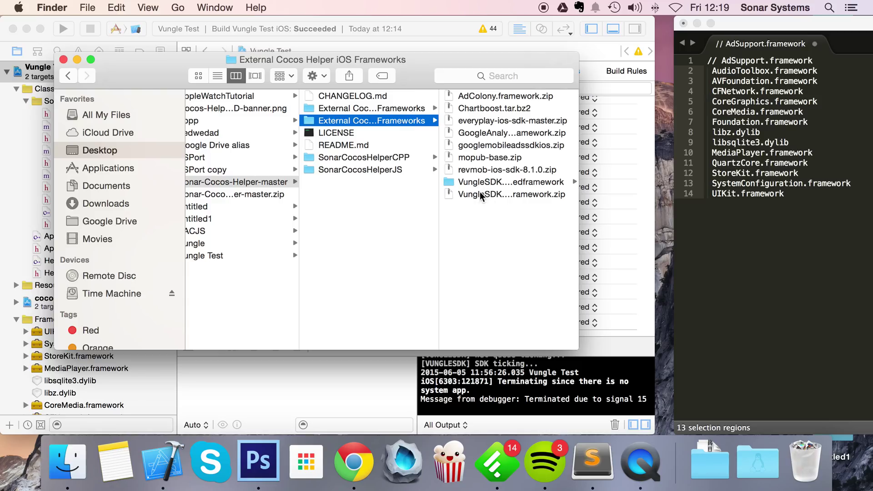
{"action": "left_click", "coordinate": [511, 195]}
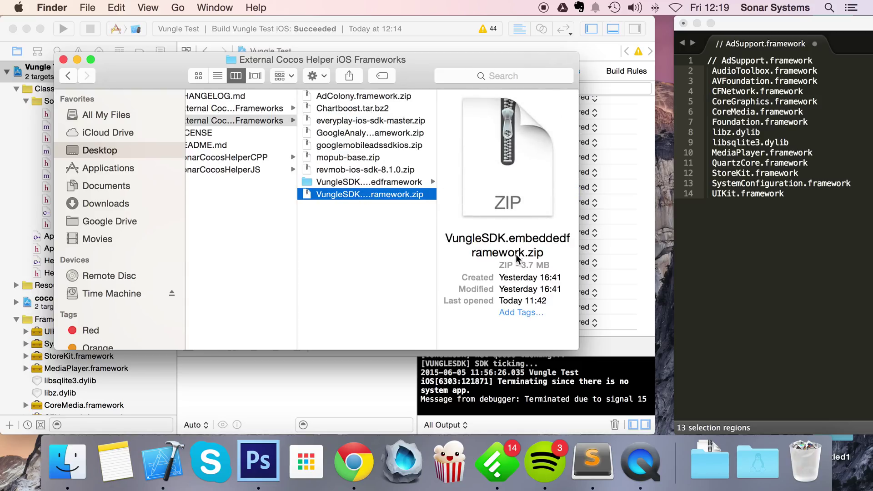
{"action": "mouse_move", "coordinate": [396, 182]}
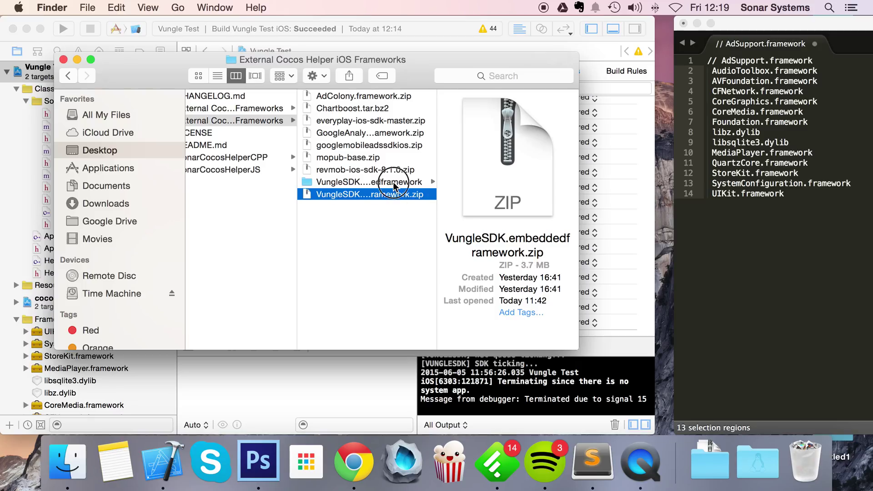
{"action": "left_click", "coordinate": [366, 181]}
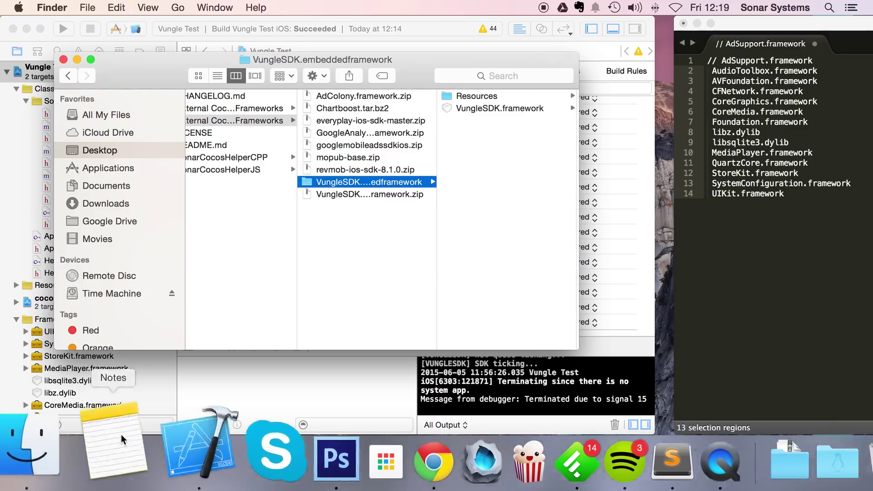
- Reveal the Frameworks group's proj.ios_mac folder in Finder via Show in Finder
{"action": "right_click", "coordinate": [52, 319]}
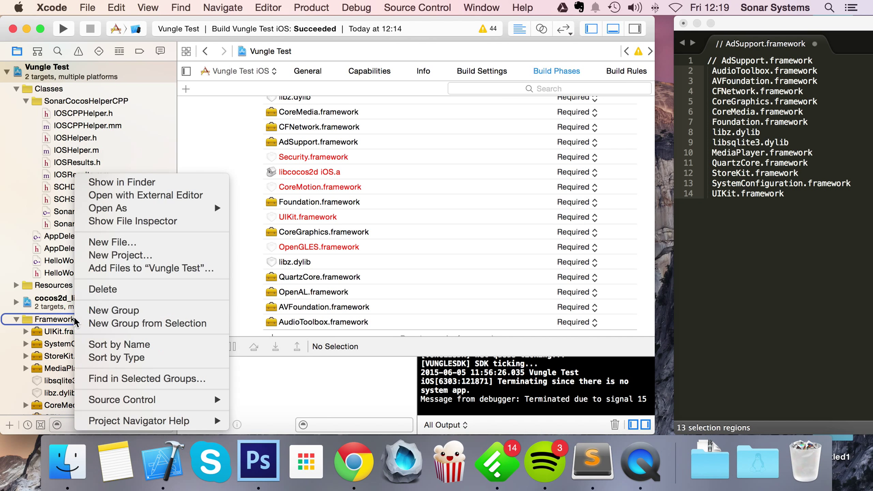
{"action": "left_click", "coordinate": [121, 182]}
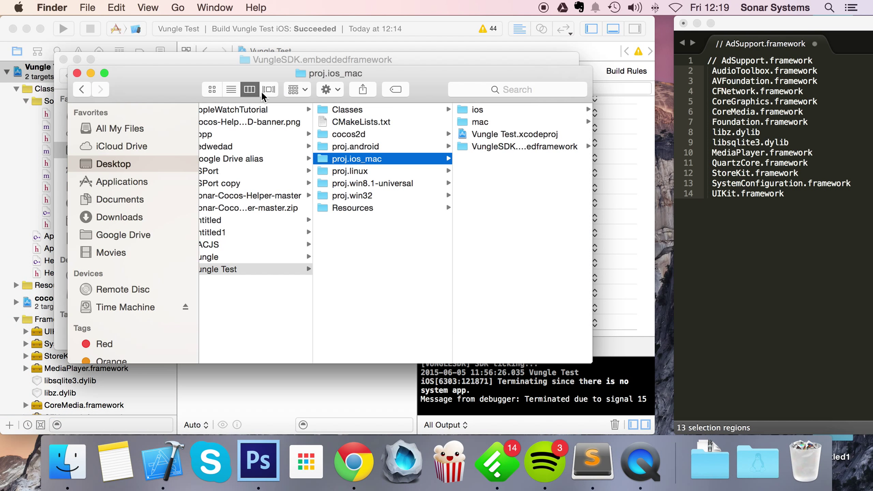
{"action": "mouse_move", "coordinate": [507, 279]}
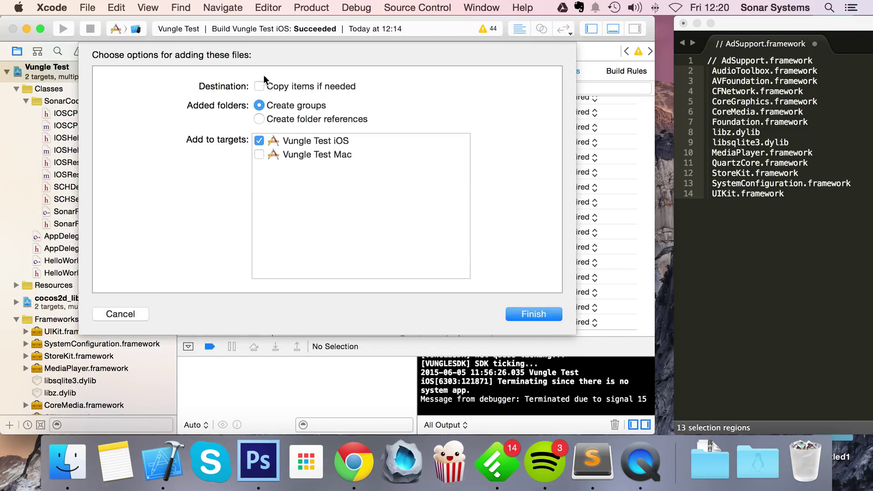
{"action": "mouse_move", "coordinate": [373, 152]}
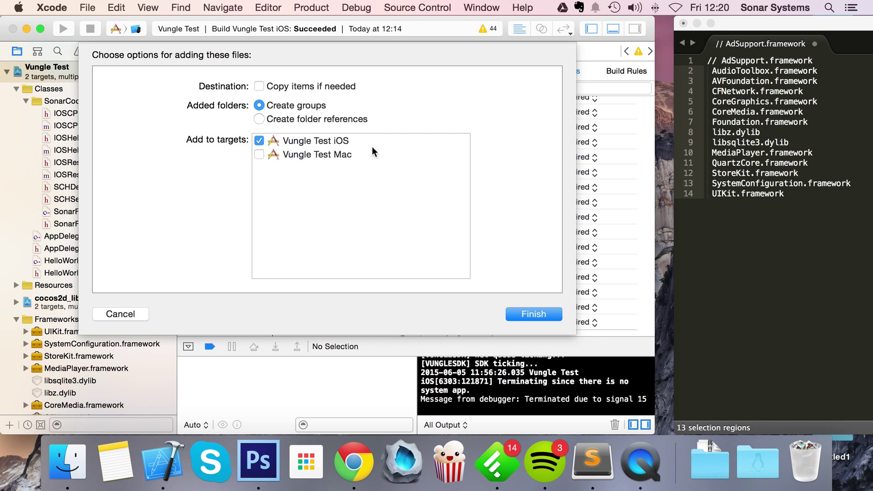
- Finish adding VungleSDK, include SonarFrameworks.h and call SonarCocosHelper::IOS::Setup() in HelloWorld::init
{"action": "left_click", "coordinate": [532, 314]}
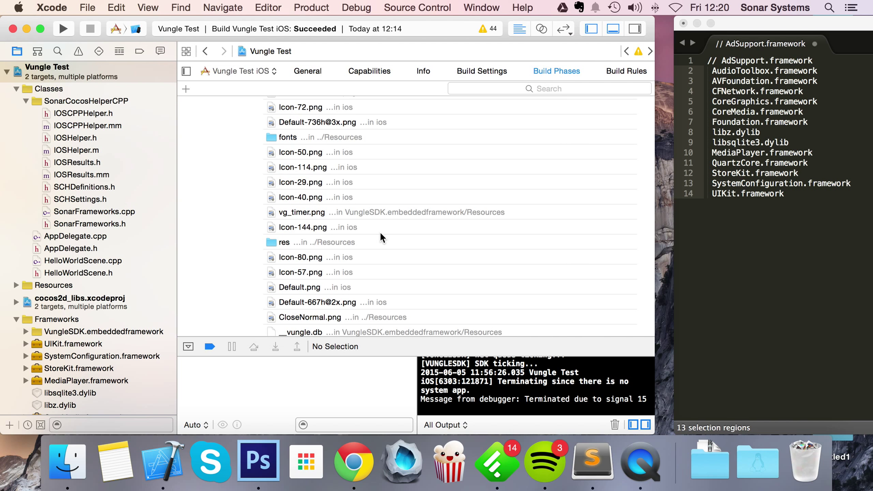
{"action": "scroll", "scroll_direction": "up", "scroll_amount": 3}
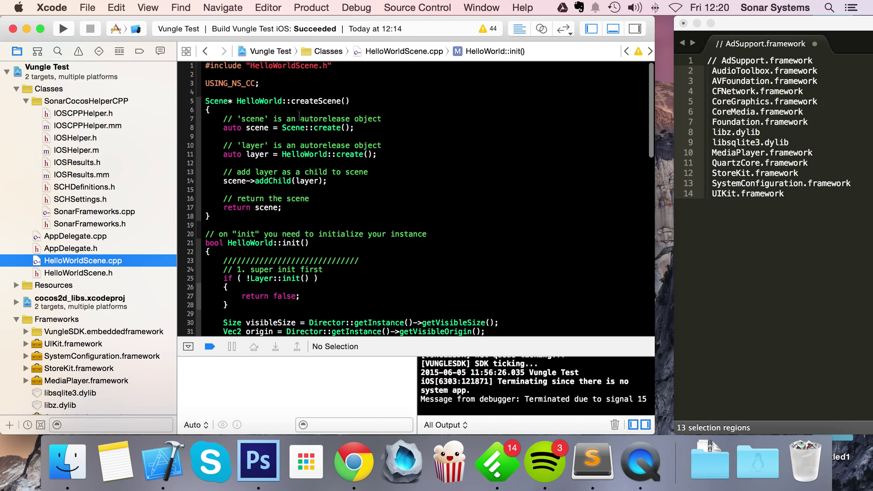
{"action": "type", "text": "#include \"header\""}
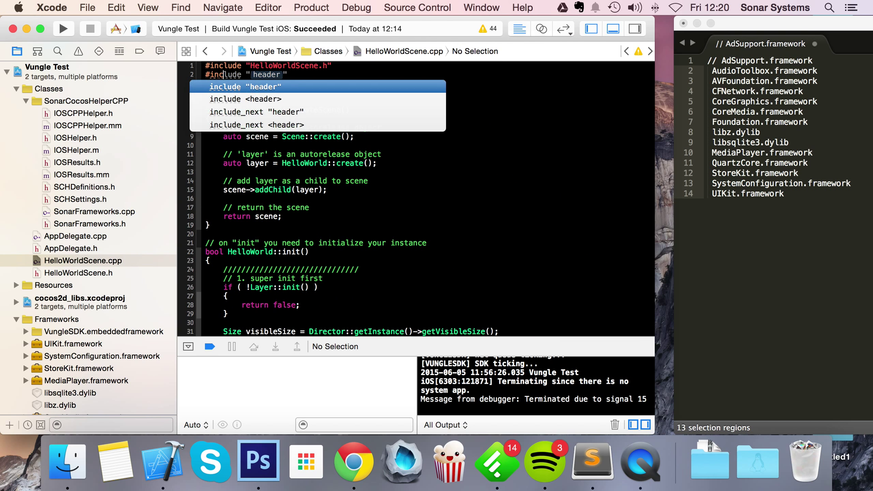
{"action": "type", "text": "SonarFrameworks.h"}
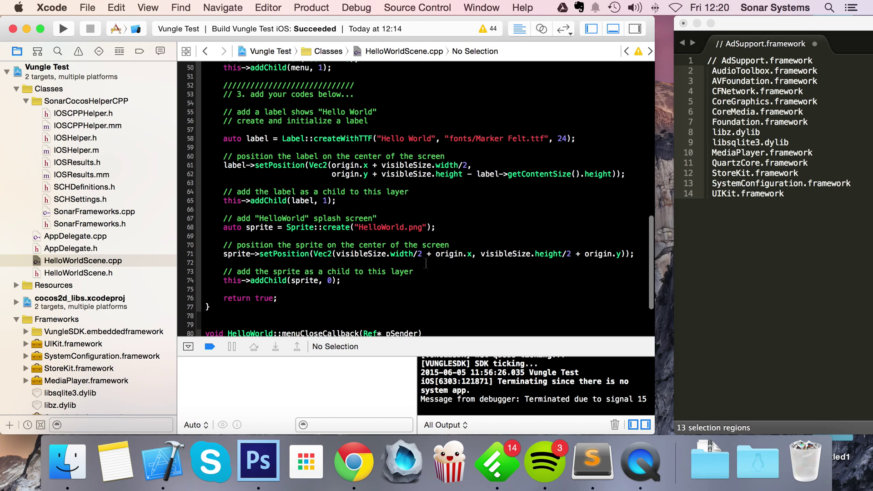
{"action": "type", "text": "SonarCocosHelper::ios"}
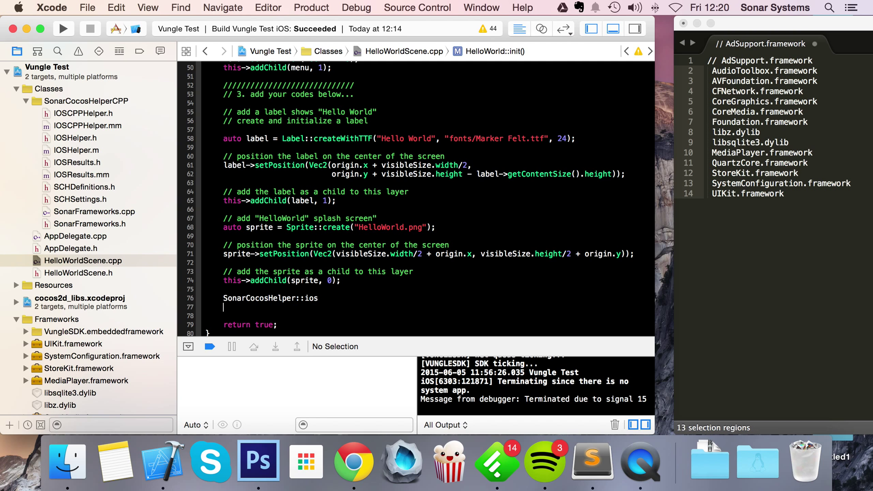
{"action": "type", "text": "IOS::Setup();"}
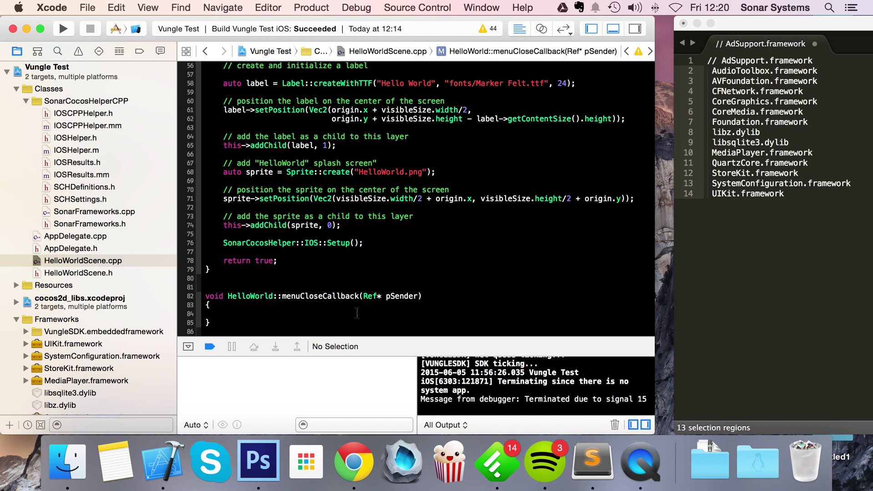
{"action": "mouse_move", "coordinate": [574, 220]}
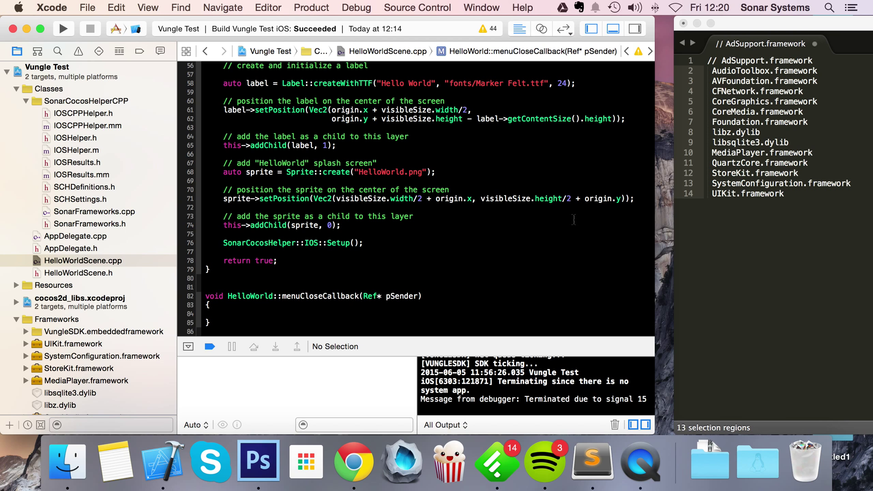
- Add SonarCocosHelper::Vungle::ShowVideoVungle(true); inside menuCloseCallback
{"action": "type", "text": "SonarCocosHelper::"}
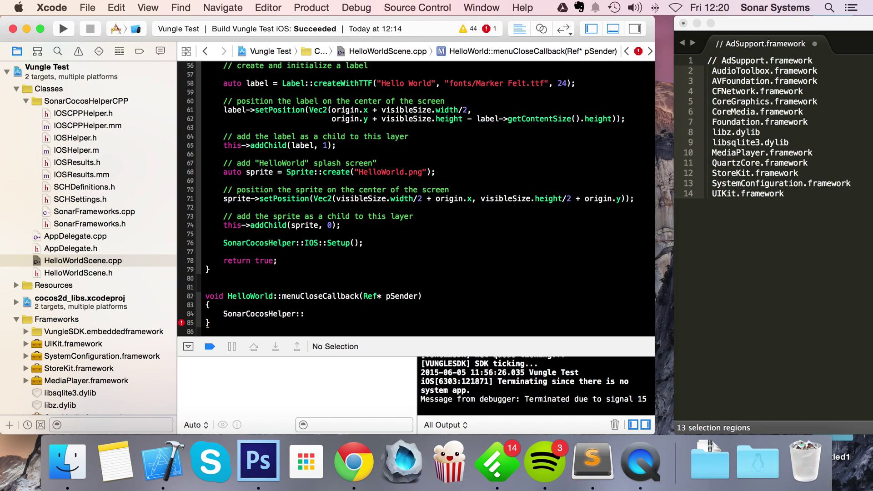
{"action": "type", "text": "Vungle::ShowVideoVungle(bool isIncentivised"}
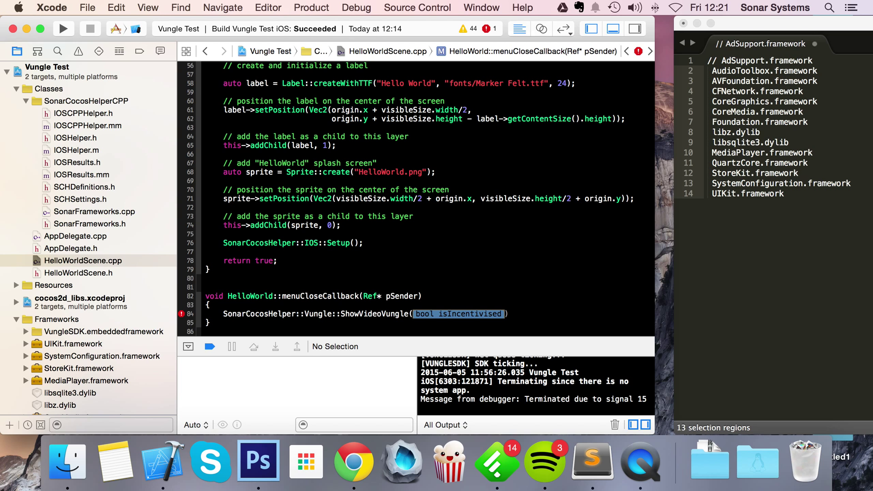
{"action": "type", "text": "true"}
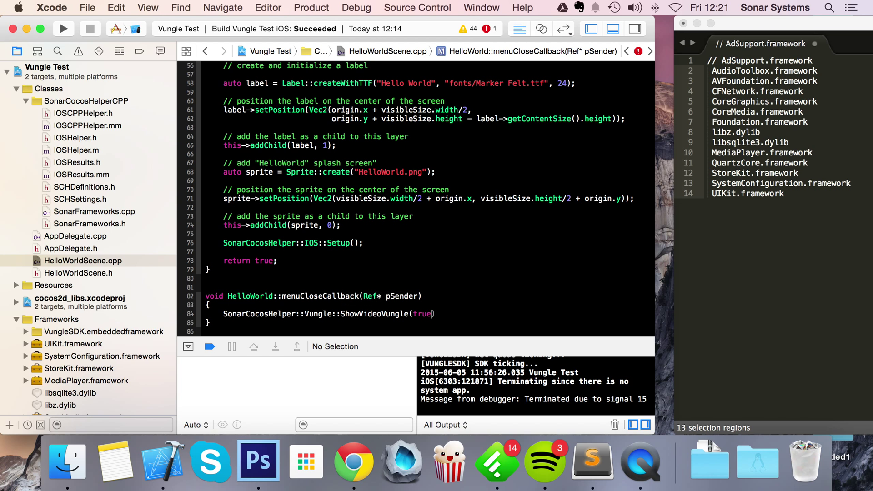
{"action": "type", "text": ";"}
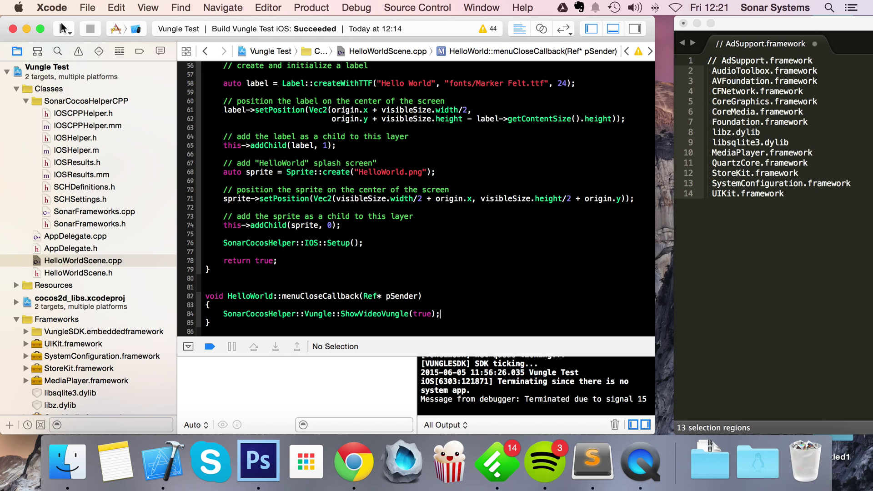
- Run the game in the simulator, trigger the Vungle ad, skip to its end card and close it
{"action": "left_click", "coordinate": [64, 28]}
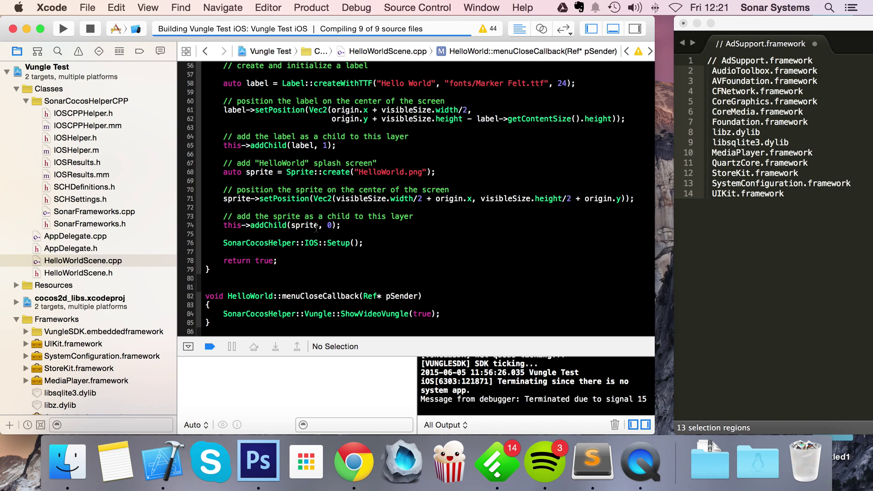
{"action": "left_click", "coordinate": [84, 186]}
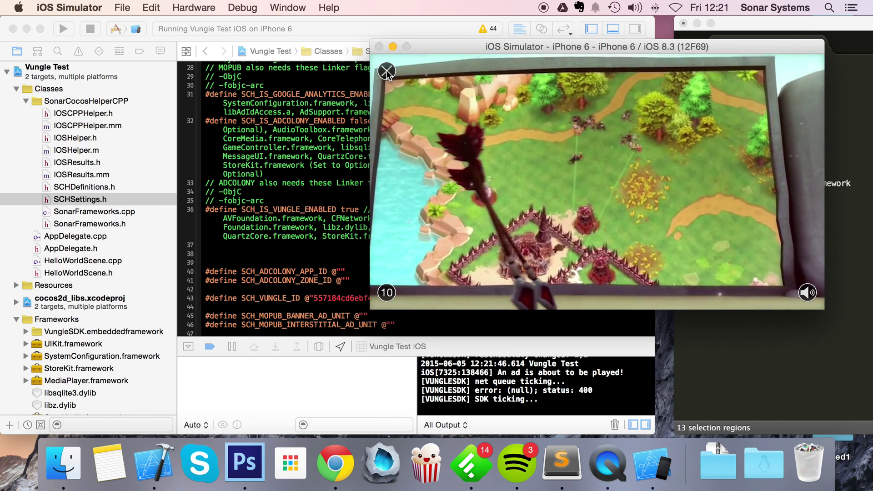
{"action": "left_click", "coordinate": [387, 71]}
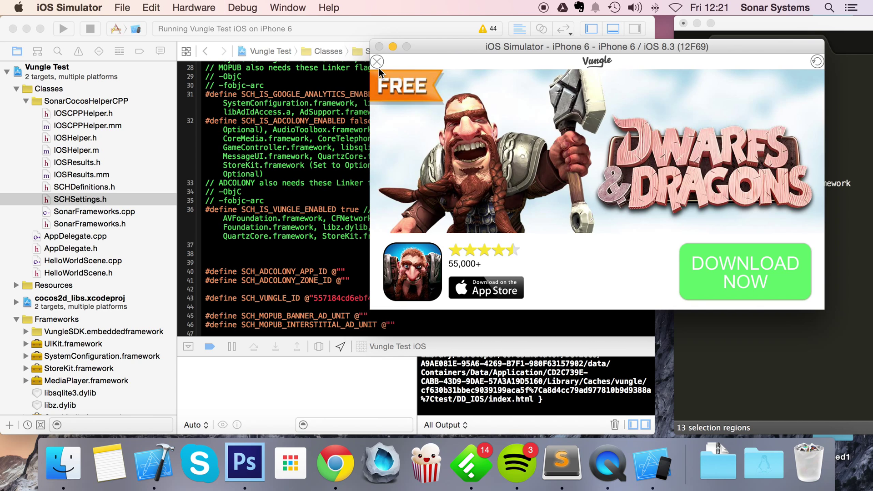
{"action": "mouse_move", "coordinate": [411, 77]}
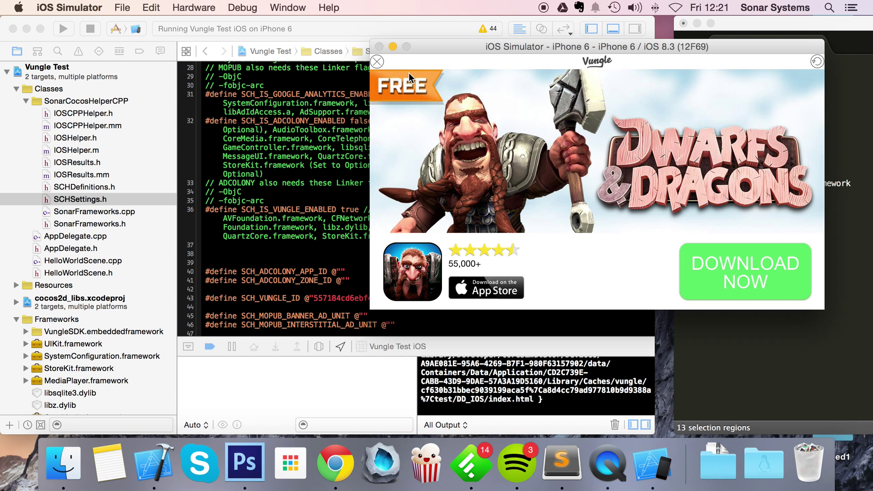
{"action": "left_click", "coordinate": [376, 61]}
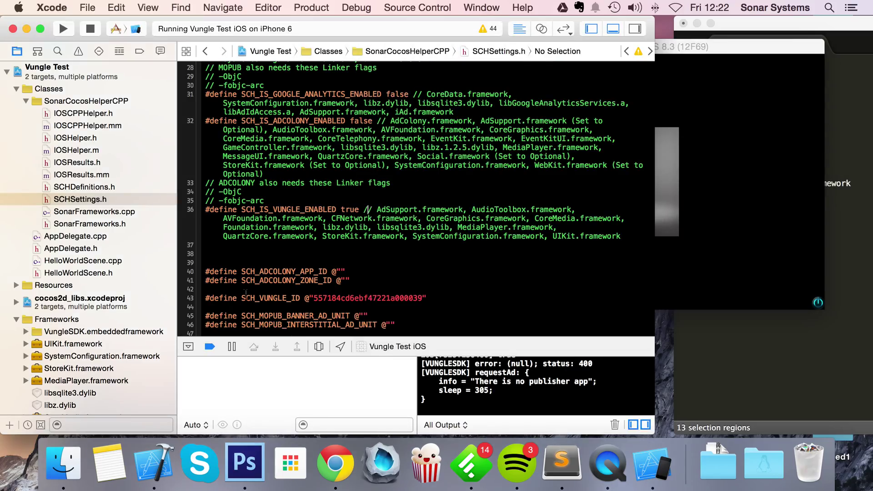
- In IOSResults.mm, replace videoWasViewedVungle's placeholder comment with NSLog(@"viewed complete");
{"action": "left_click", "coordinate": [80, 175]}
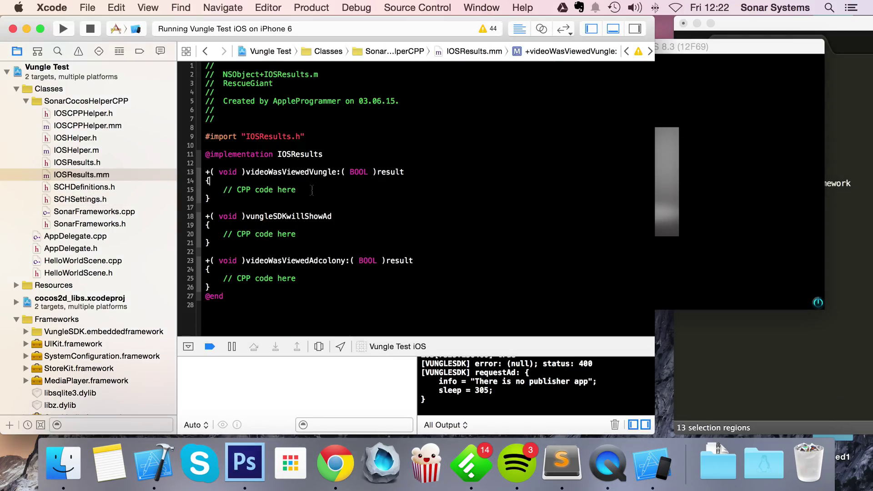
{"action": "double_click", "coordinate": [259, 190]}
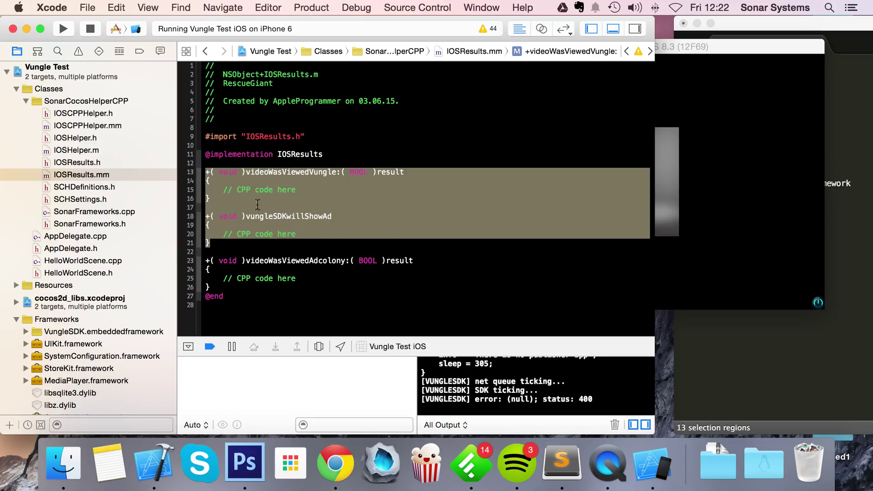
{"action": "left_click", "coordinate": [284, 234]}
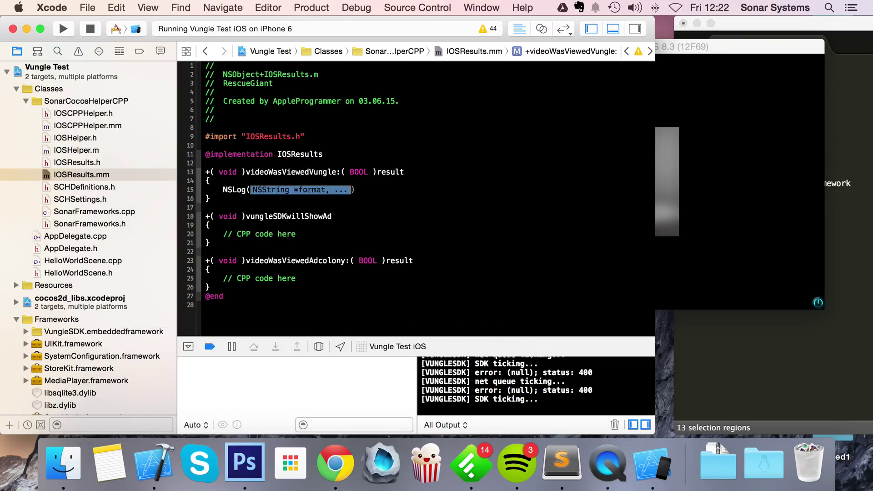
{"action": "type", "text": "@\"\""}
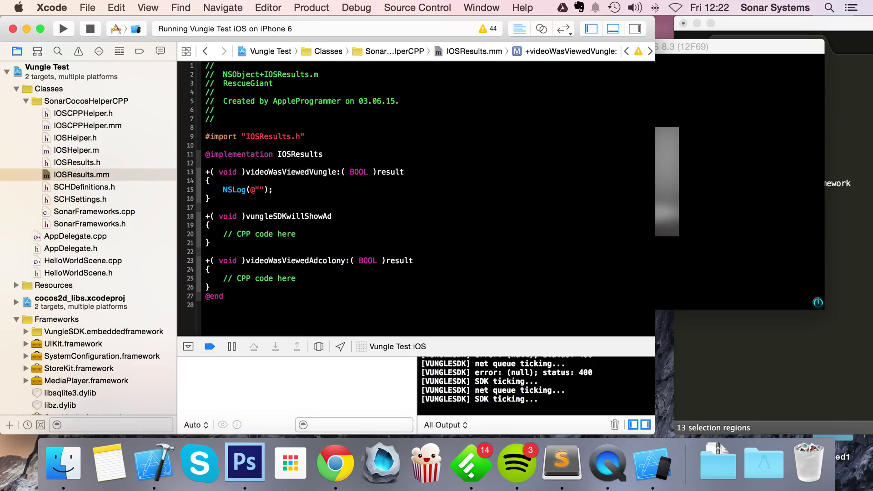
{"action": "left_click", "coordinate": [261, 190]}
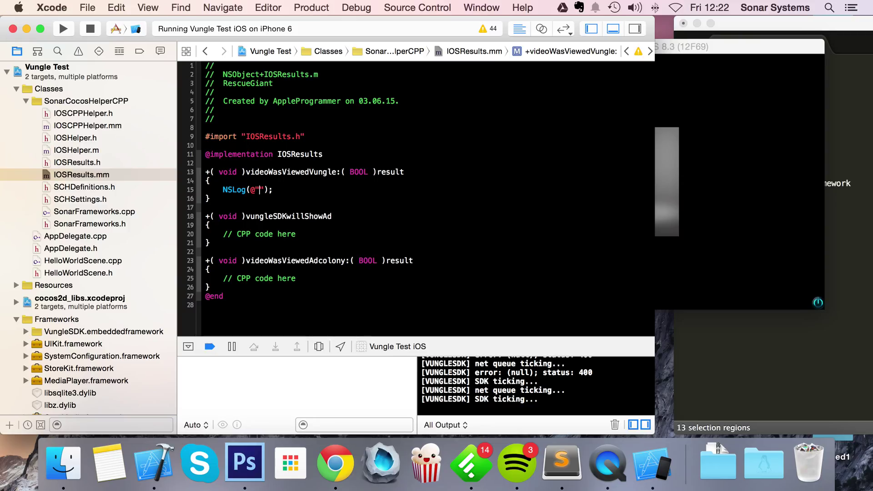
{"action": "type", "text": "viewed complete"}
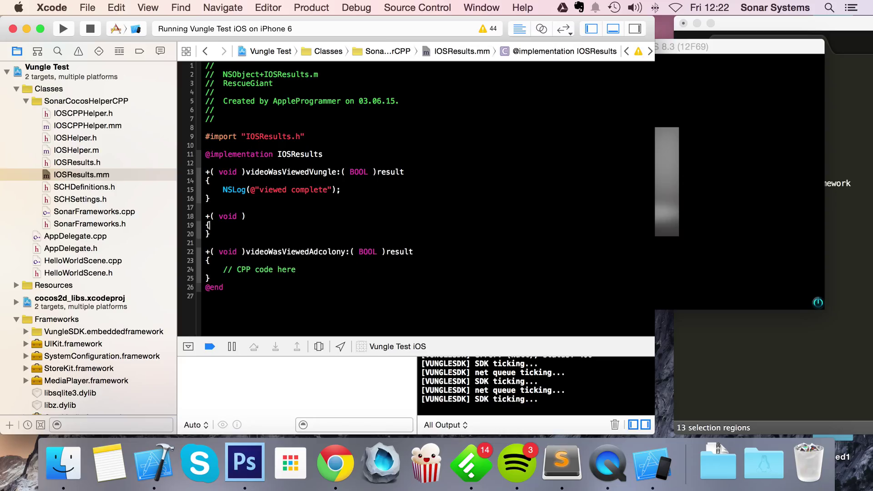
{"action": "type", "text": "NSLayoutAttribute"}
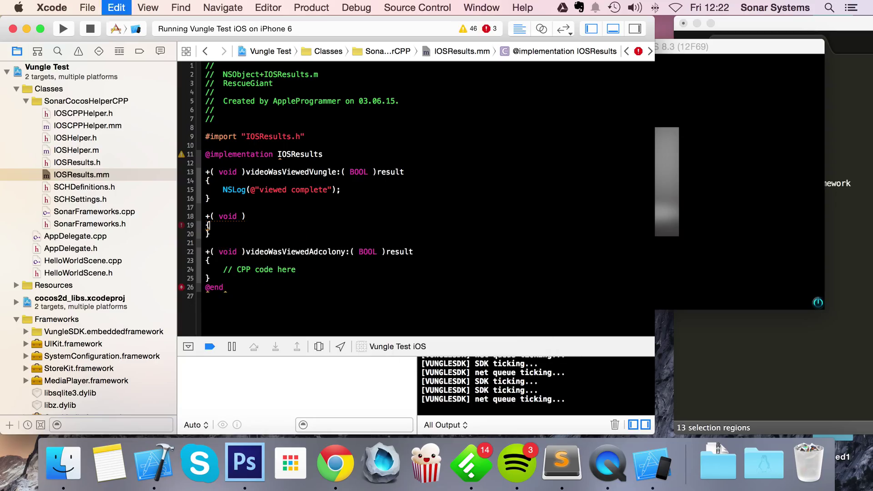
- Start an NSLog message inside the vungleSDKwillShowAd callback
{"action": "type", "text": "vungleSDKwillShowAd"}
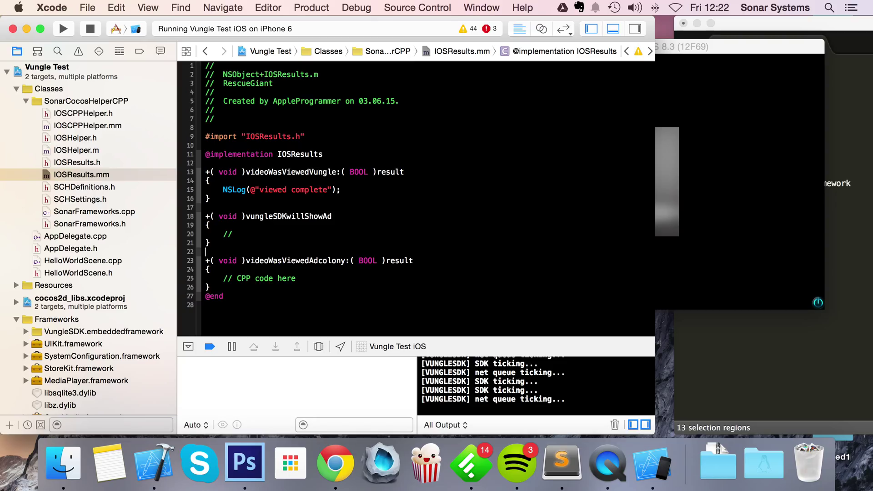
{"action": "type", "text": "NSLayoutAttribute"}
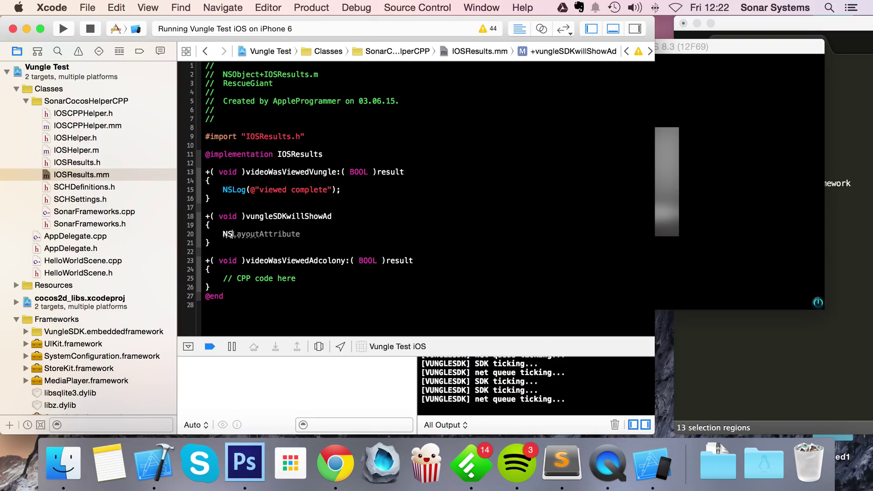
{"action": "type", "text": "NSLog(@\"\")"}
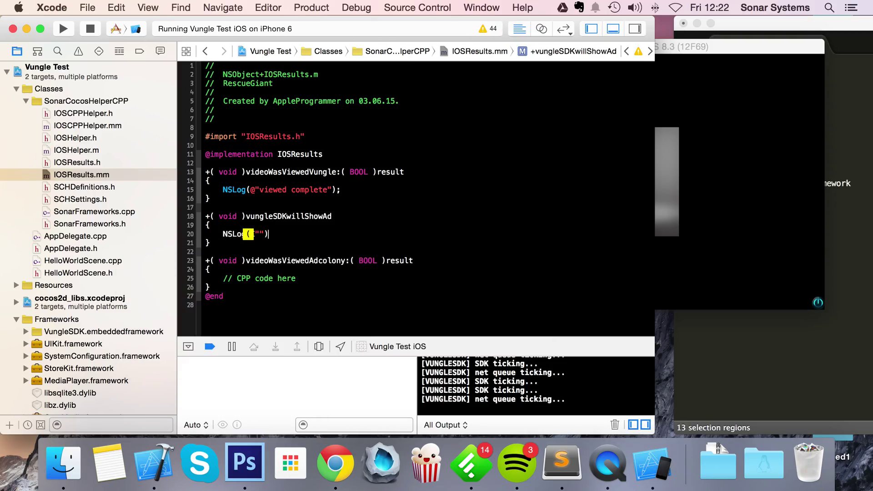
{"action": "key", "text": "Backspace"}
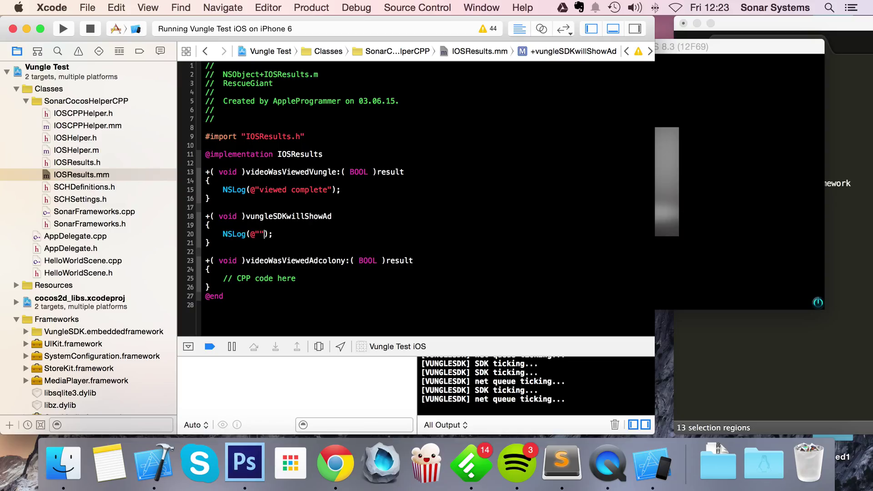
{"action": "type", "text": "video is going to s"}
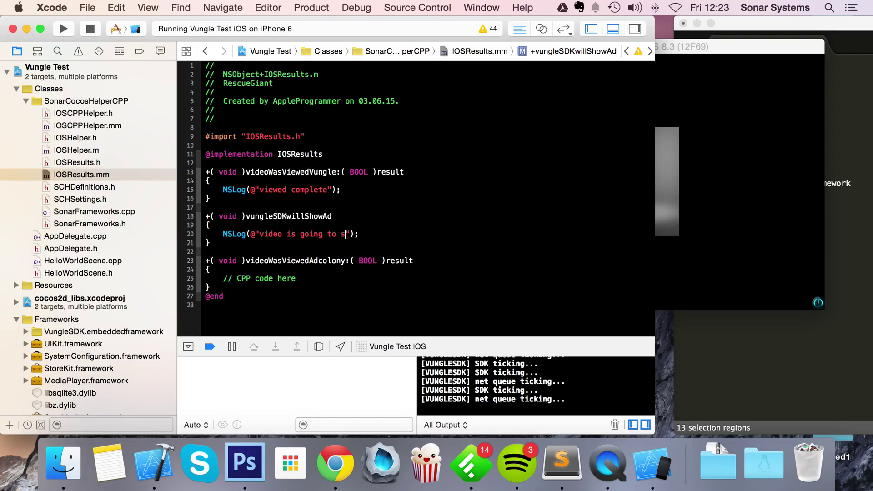
- Rebuild and run the game, play the video ad and close it so "viewed complete" is logged
{"action": "left_click", "coordinate": [311, 8]}
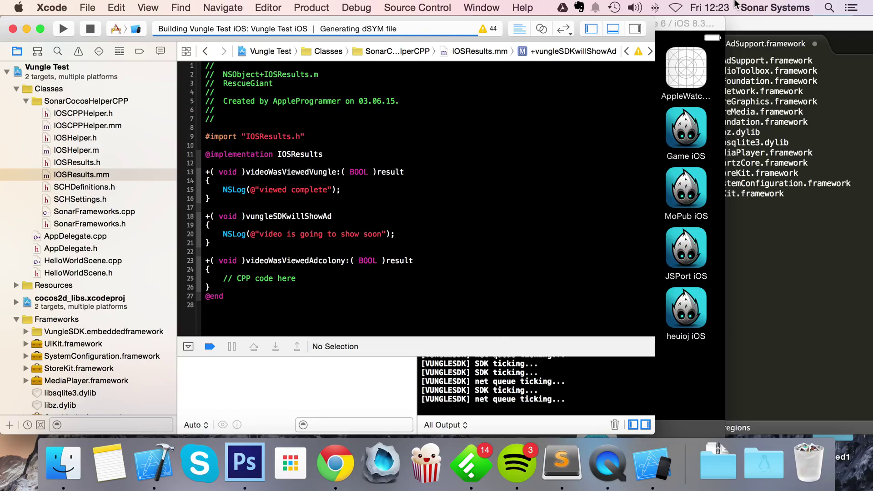
{"action": "left_click", "coordinate": [62, 28]}
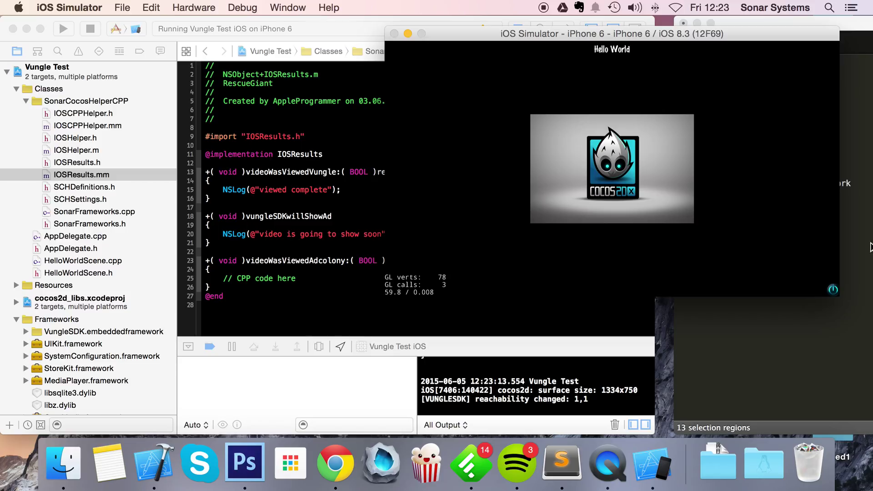
{"action": "mouse_move", "coordinate": [709, 332]}
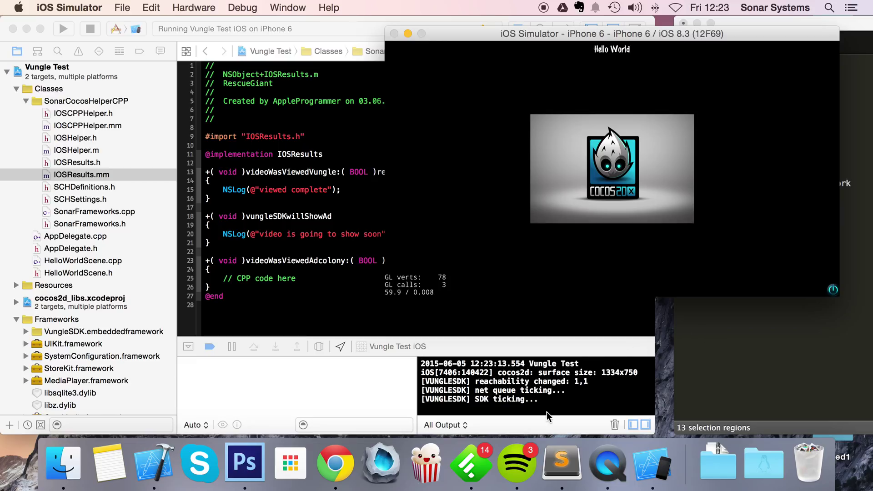
{"action": "mouse_move", "coordinate": [852, 301]}
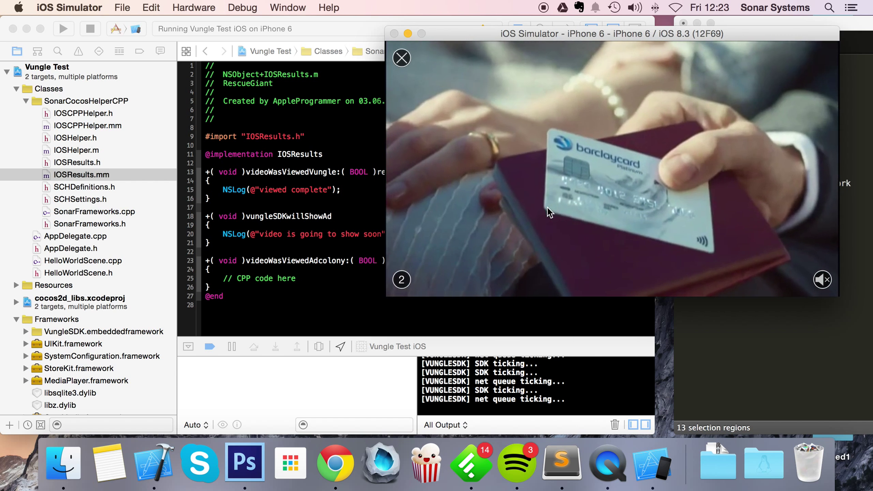
{"action": "left_click", "coordinate": [401, 58]}
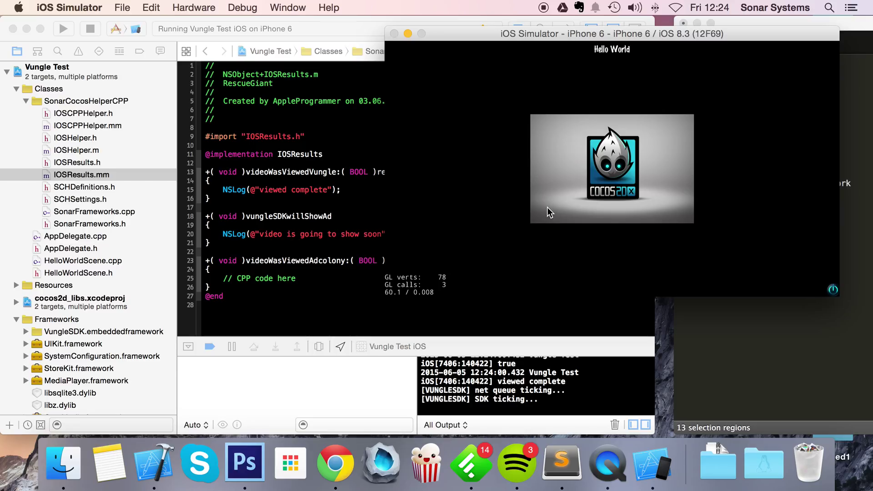
{"action": "mouse_move", "coordinate": [326, 208]}
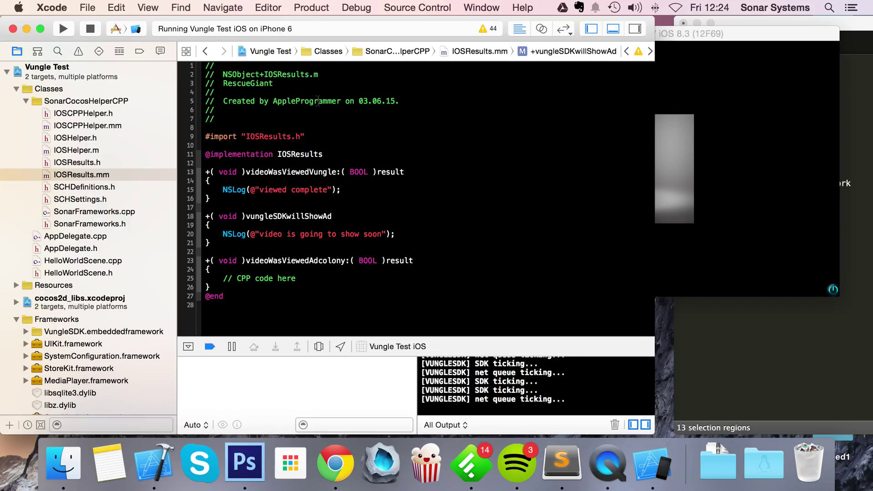
- Bring the Xcode window with IOSResults.mm back to the front
{"action": "left_click", "coordinate": [381, 233]}
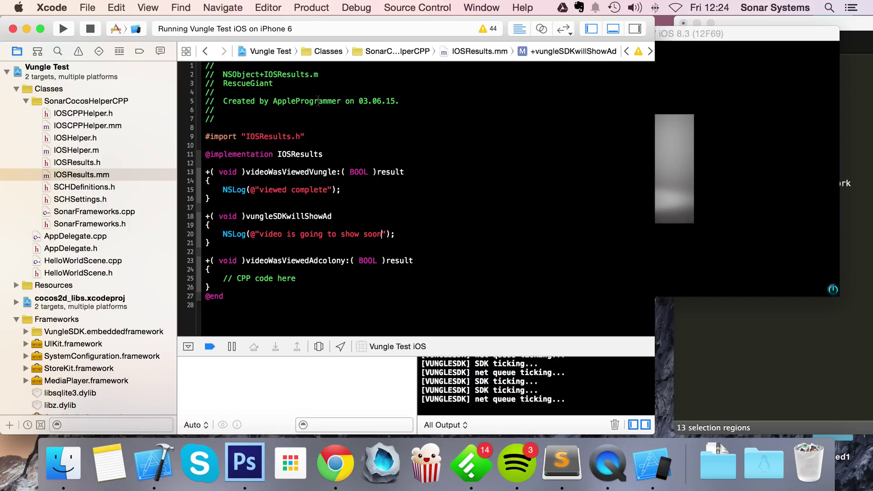